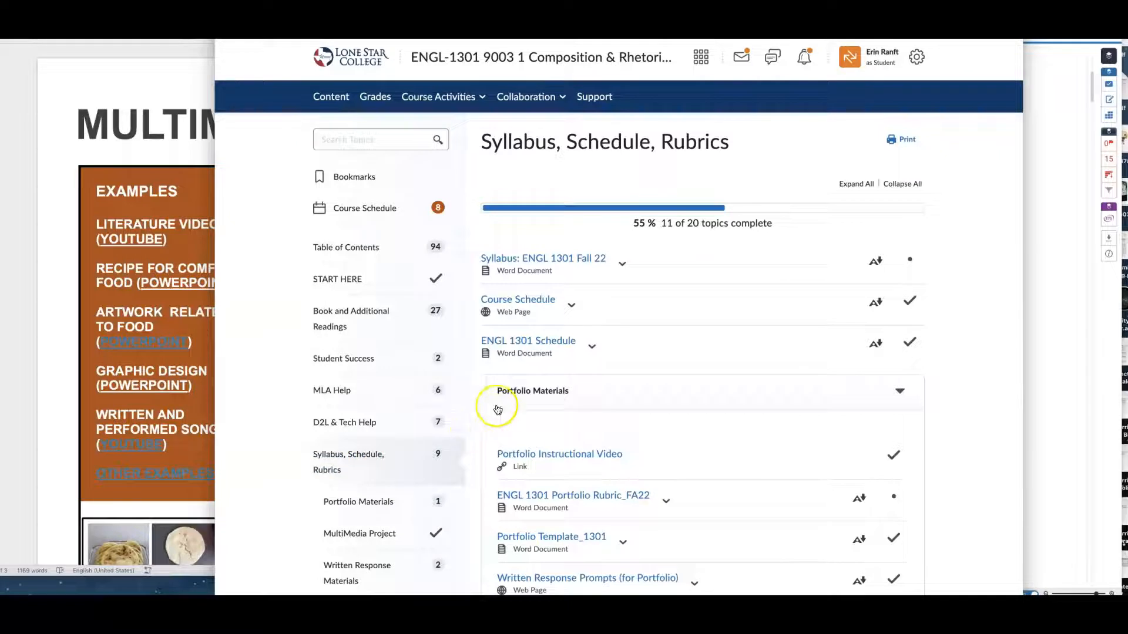
Step: Open the ENGL 1301 Portfolio Rubric_FA22 document from Portfolio Materials to view its grading criteria
scroll("down", 3)
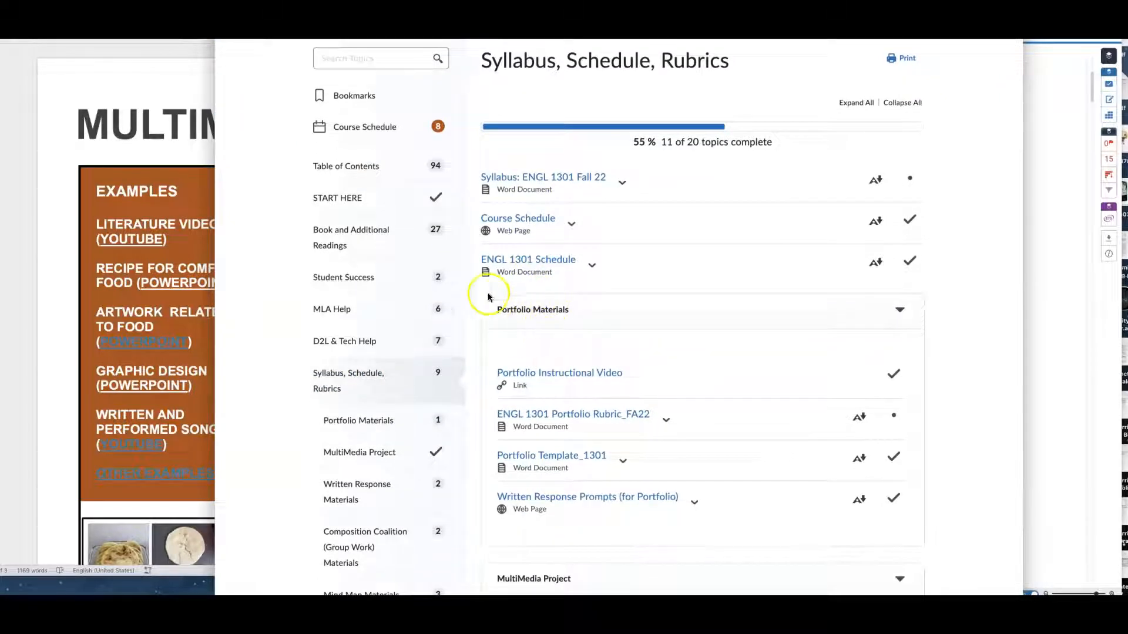
mouse_move(517, 324)
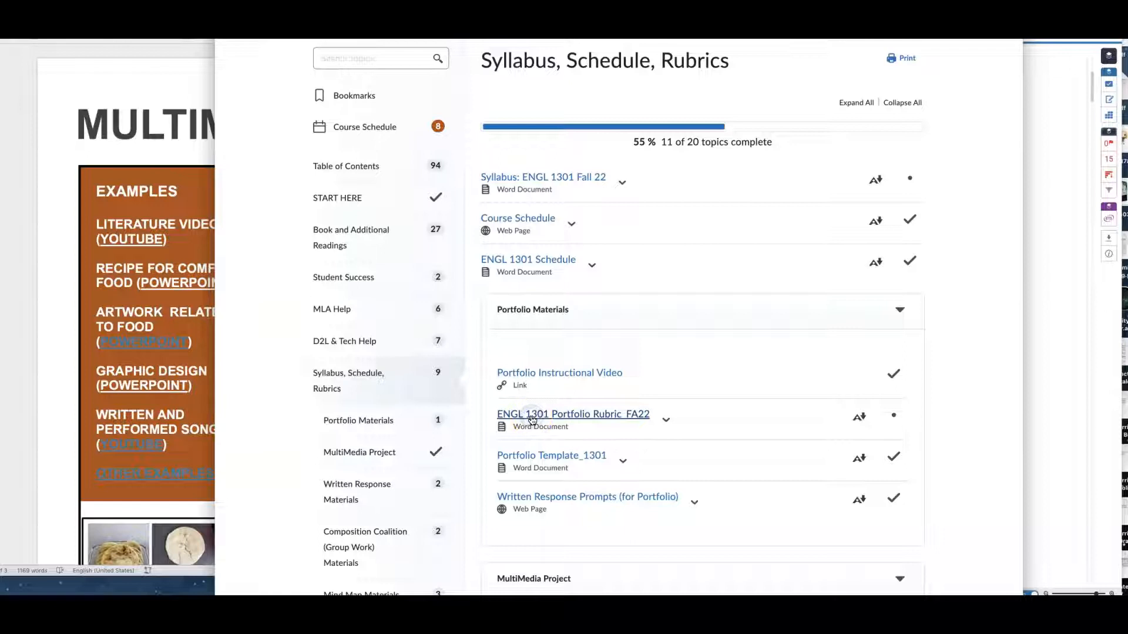
left_click(573, 413)
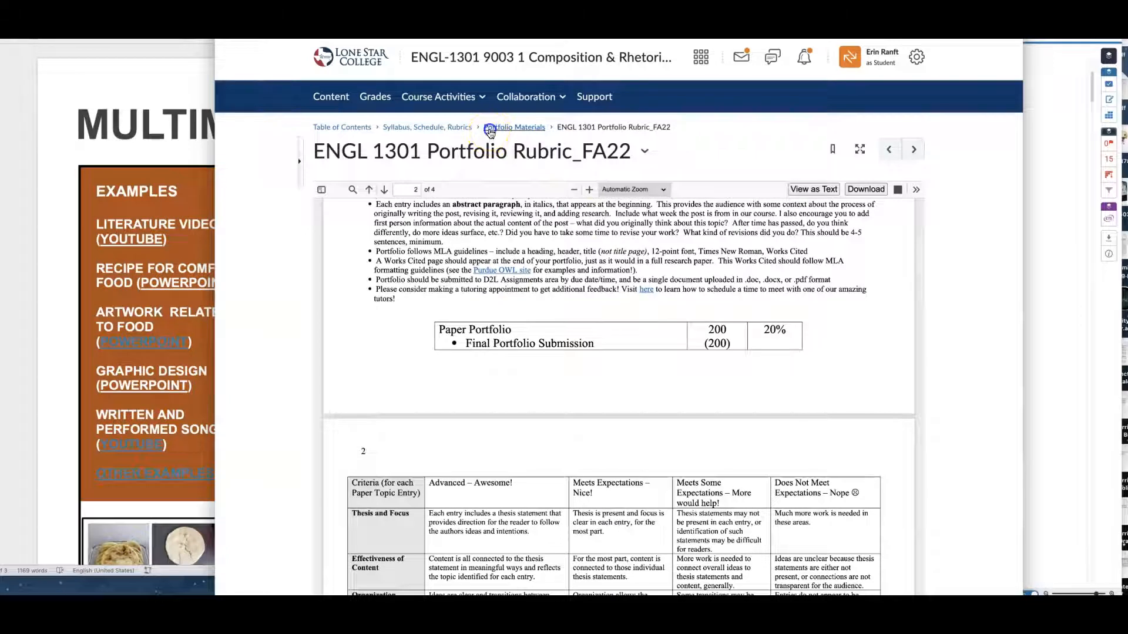
Step: Return to Portfolio Materials and open the Portfolio Template_1301 document
left_click(514, 127)
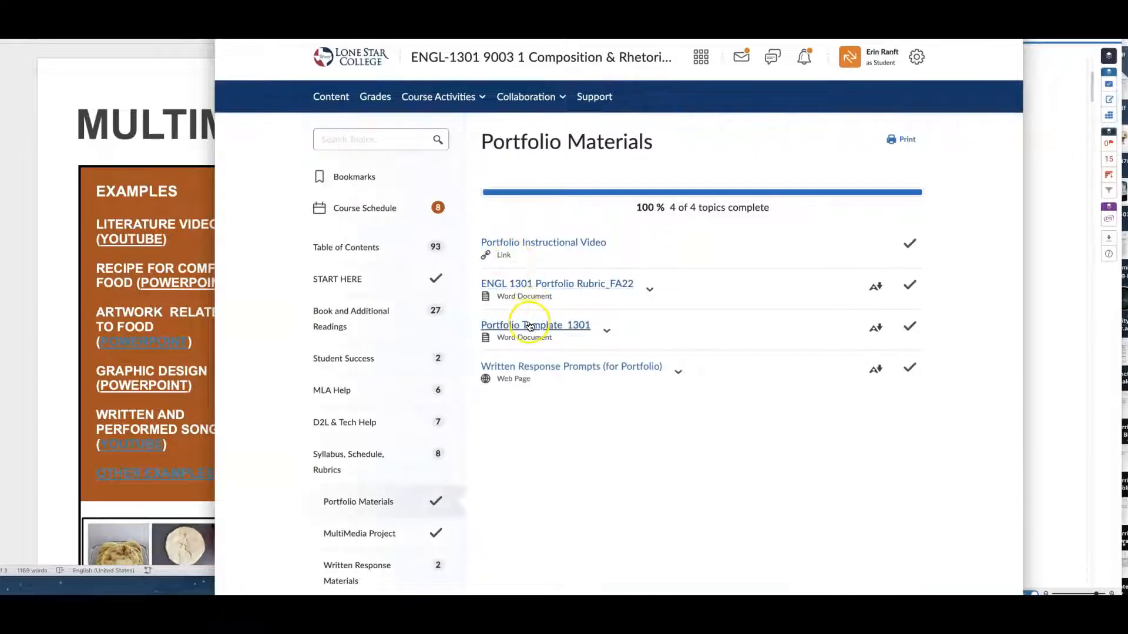
left_click(536, 325)
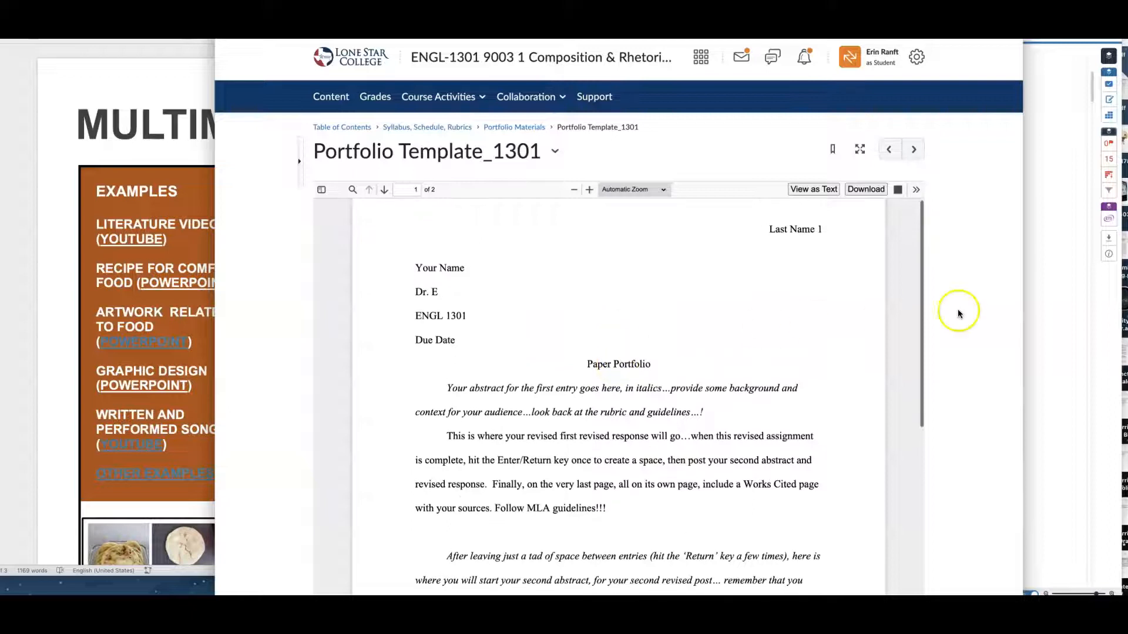
scroll("down", 3)
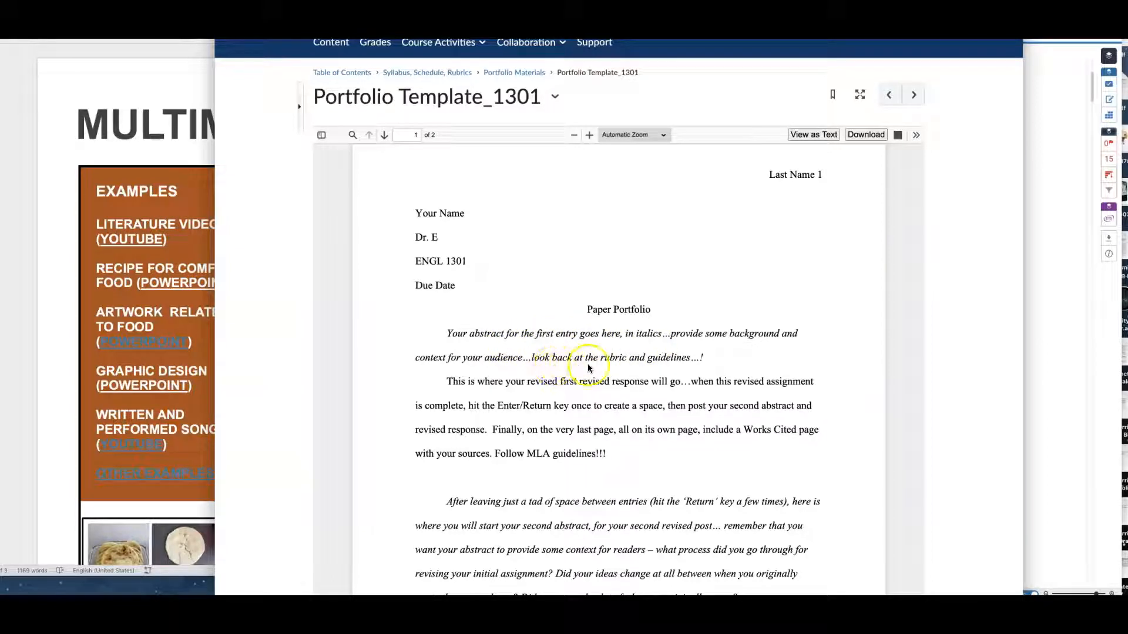
mouse_move(483, 380)
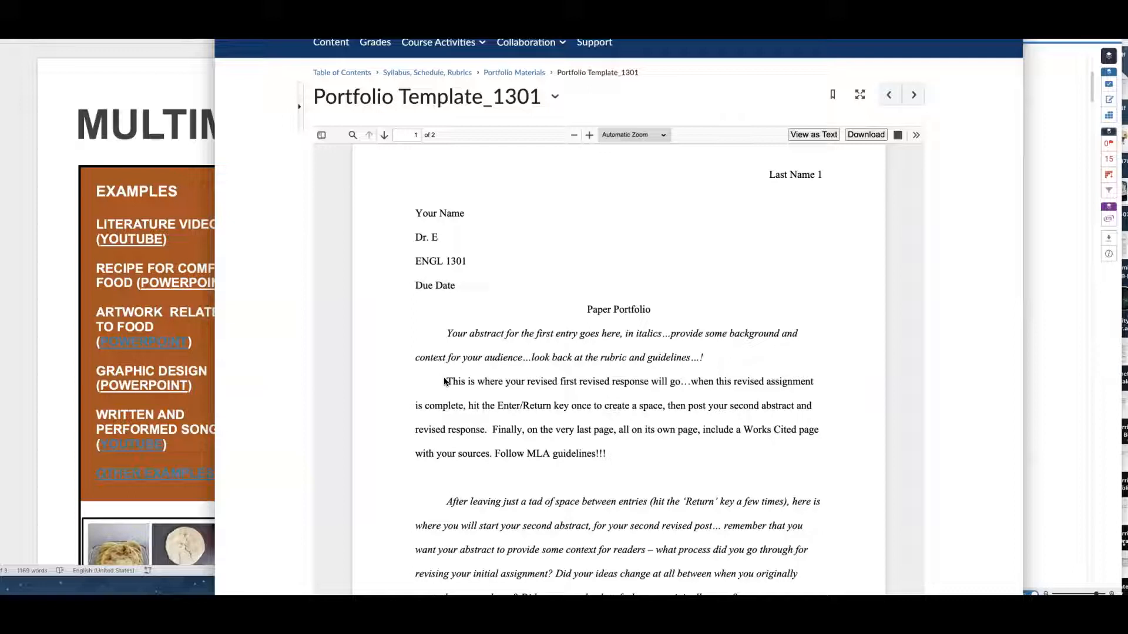
Step: Read through the template's portfolio instructions down to the Works Cited page
scroll("down", 3)
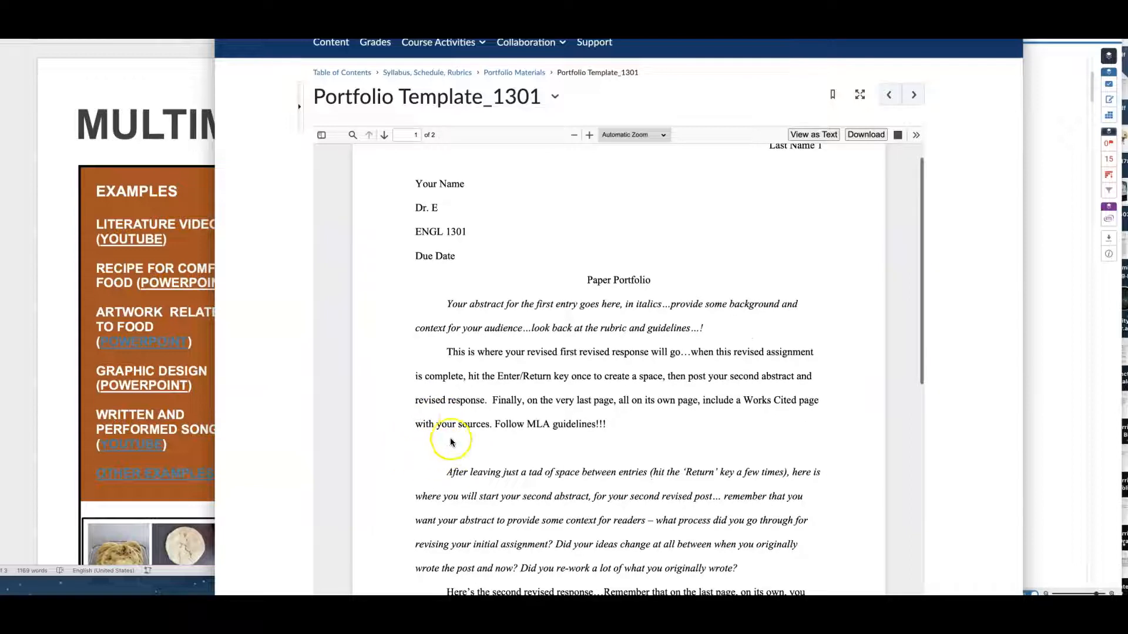
scroll("down", 3)
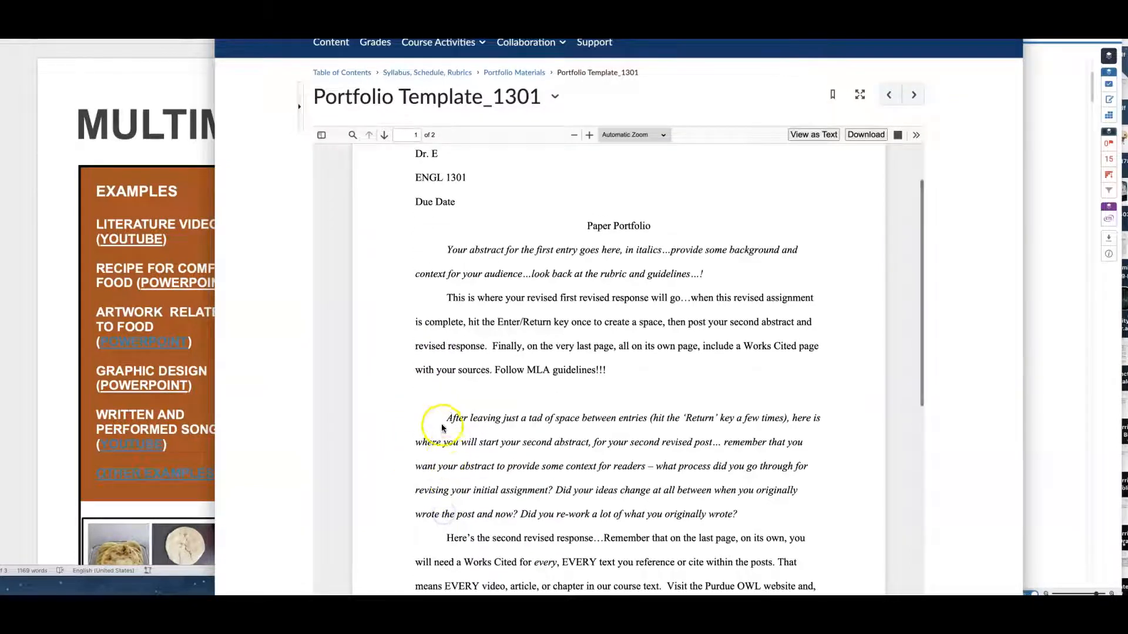
scroll("down", 3)
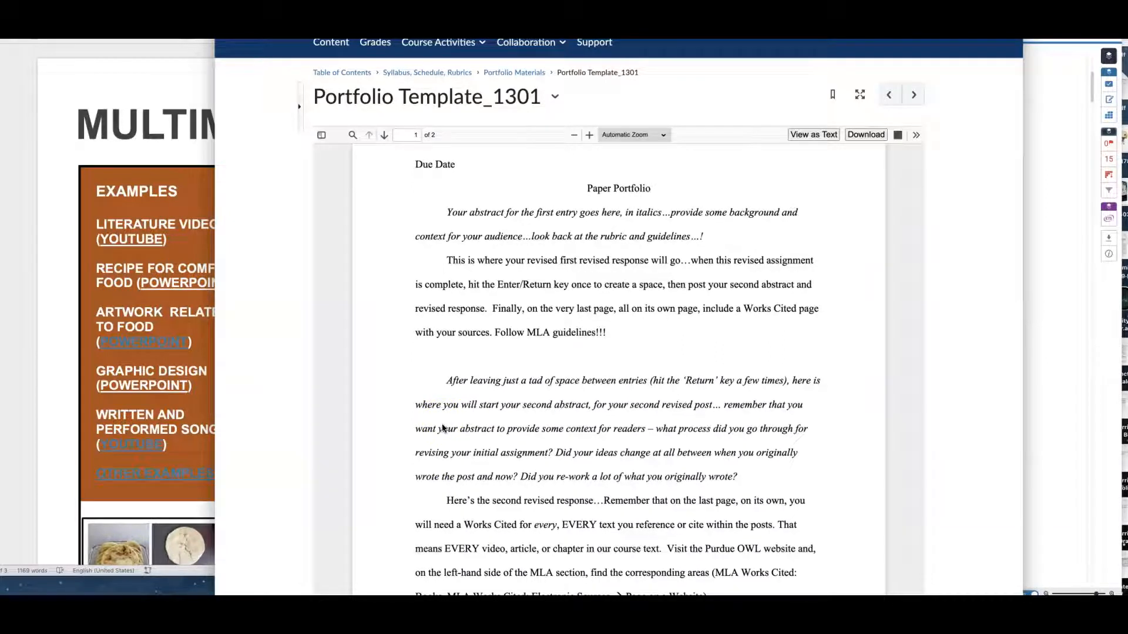
scroll("down", 3)
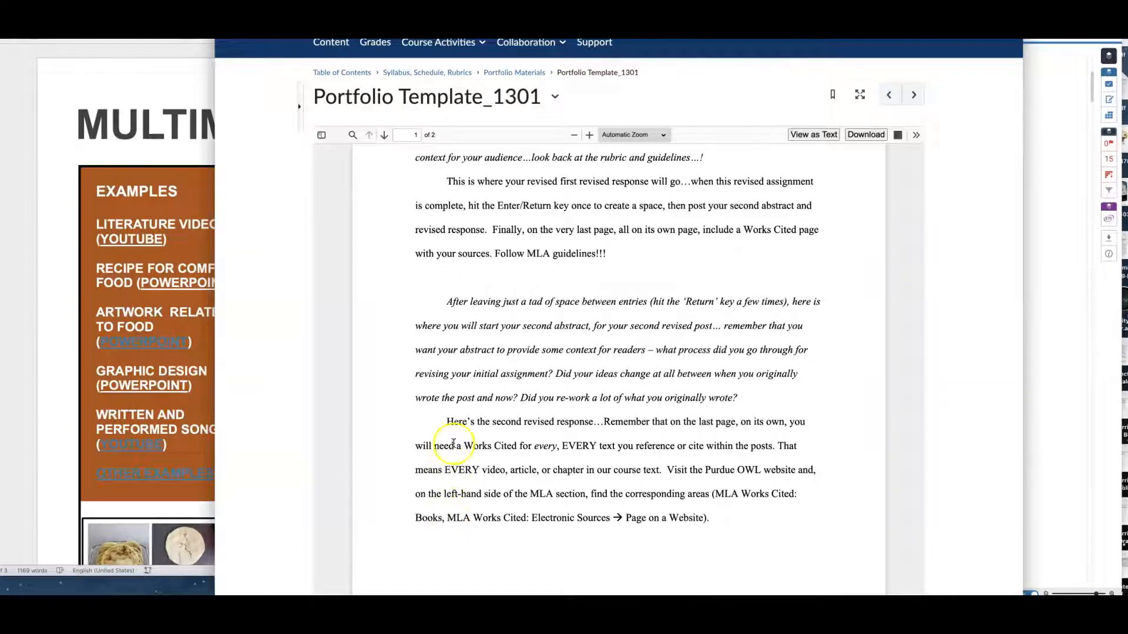
scroll("down", 3)
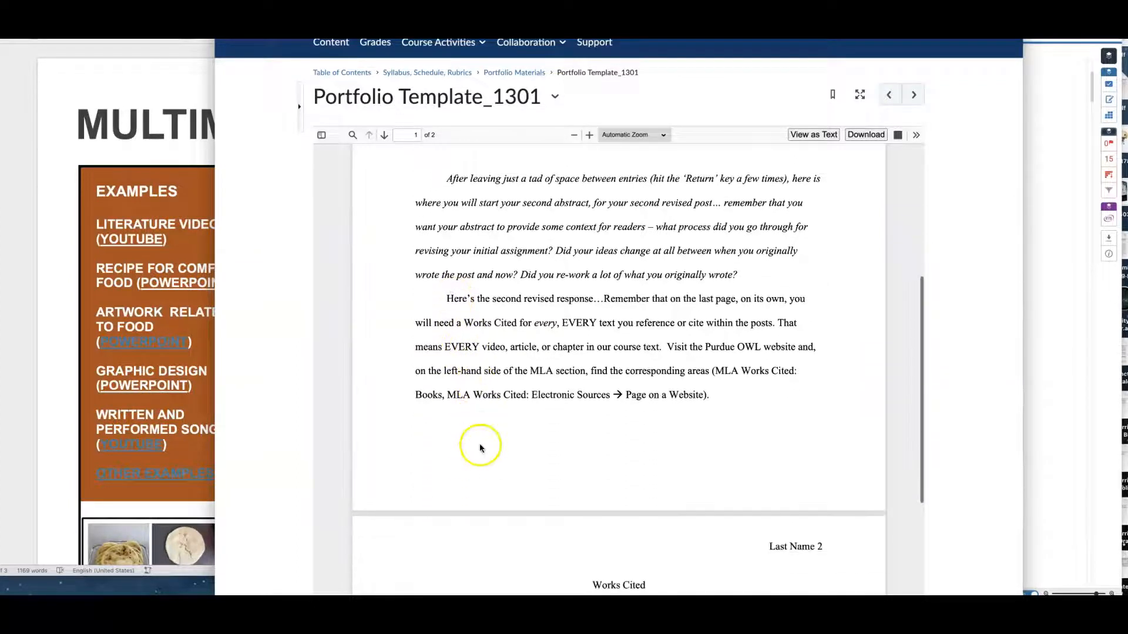
scroll("down", 3)
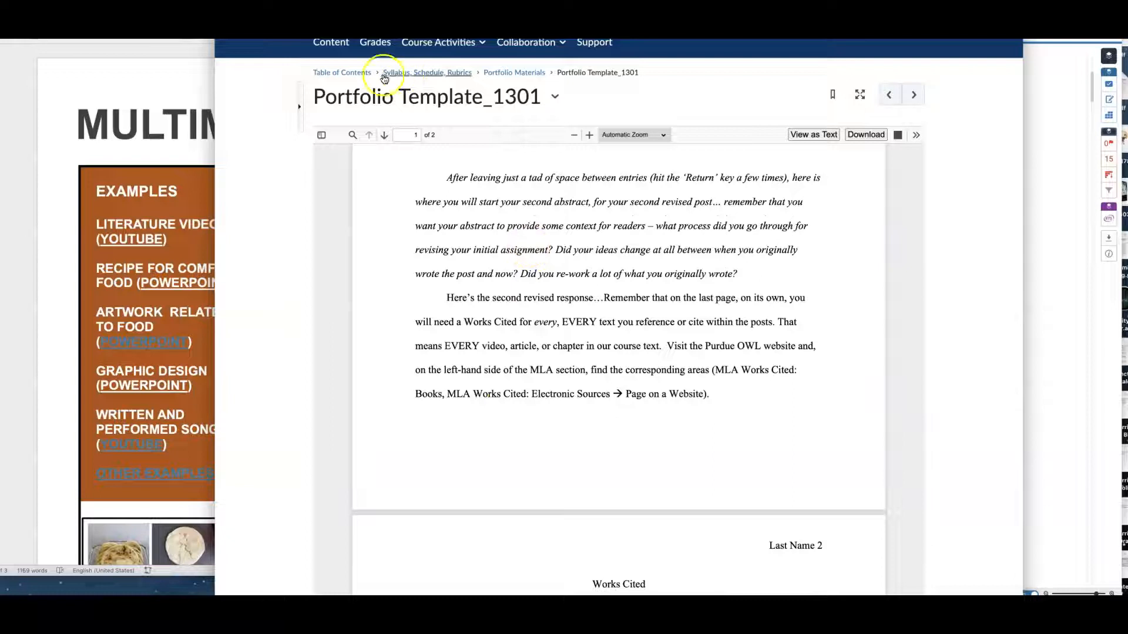
mouse_move(461, 313)
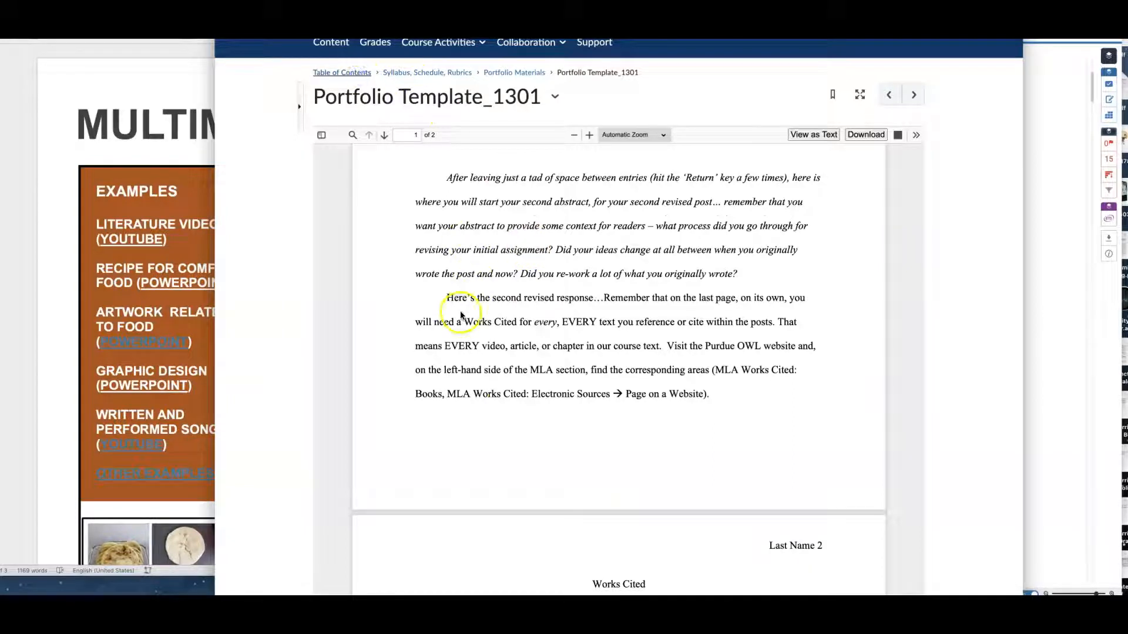
Step: From the Table of Contents, visit the MLA Help module, then open D2L & Tech Help
left_click(342, 71)
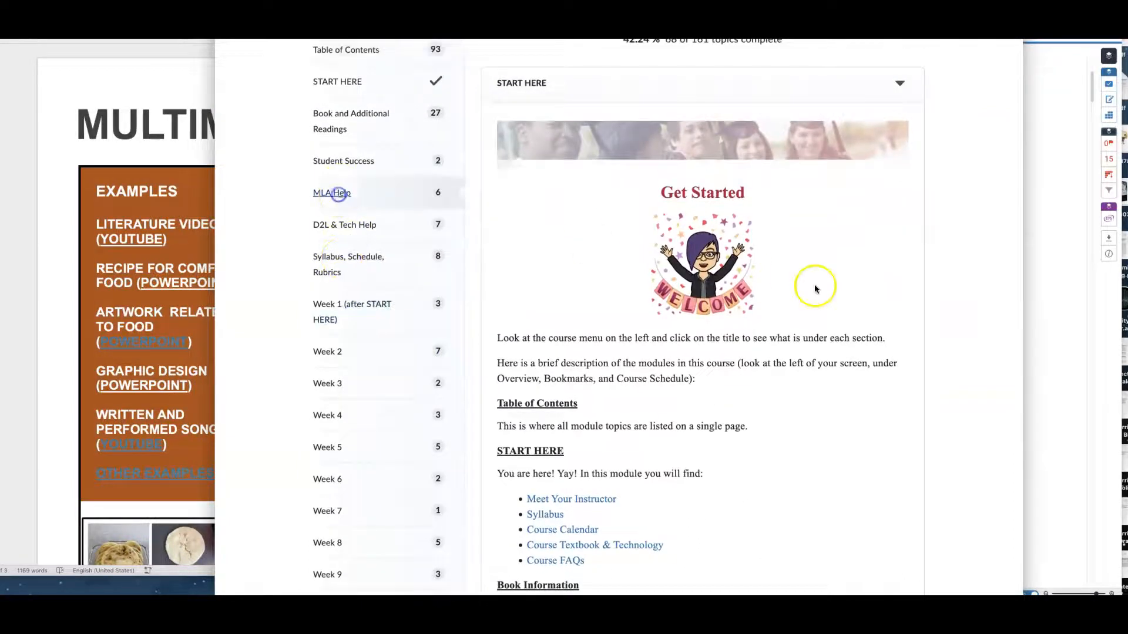
left_click(331, 191)
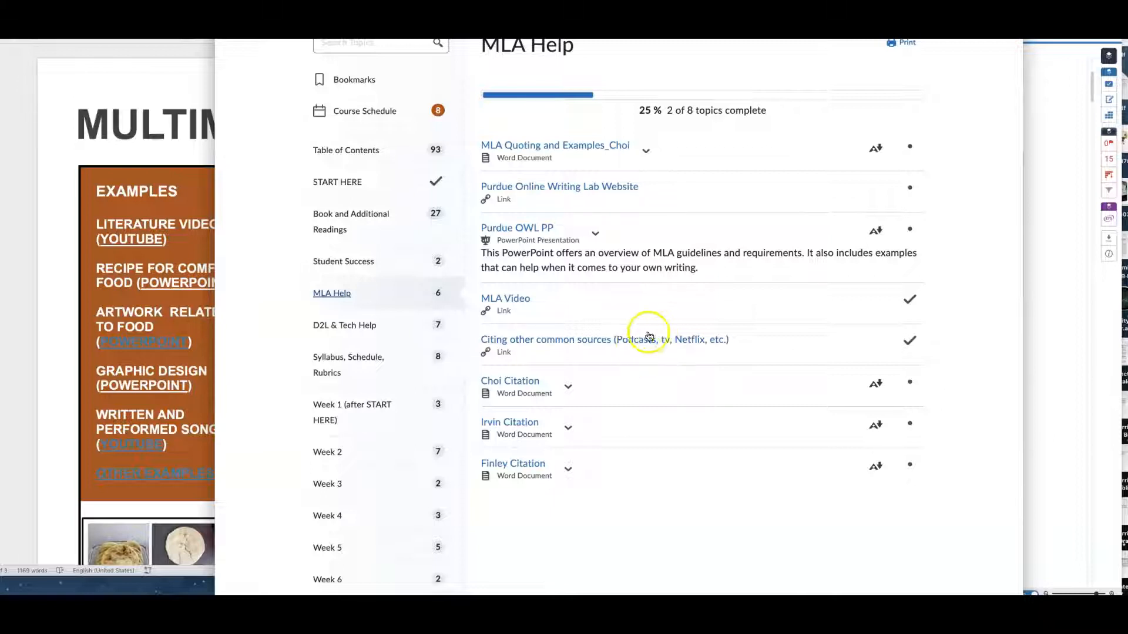
mouse_move(344, 324)
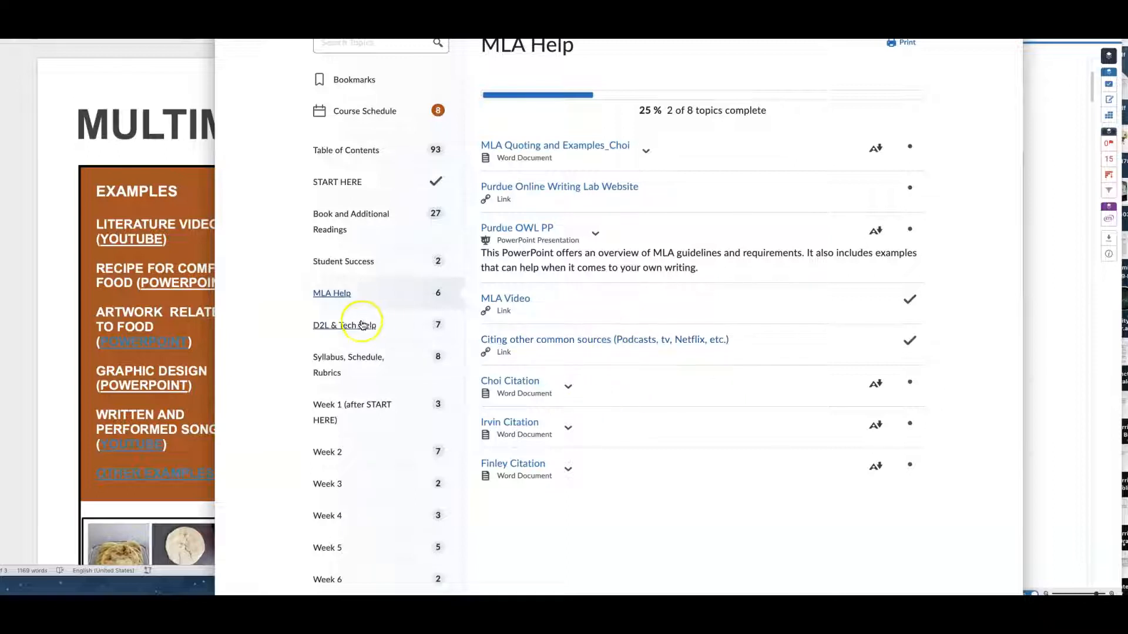
left_click(344, 325)
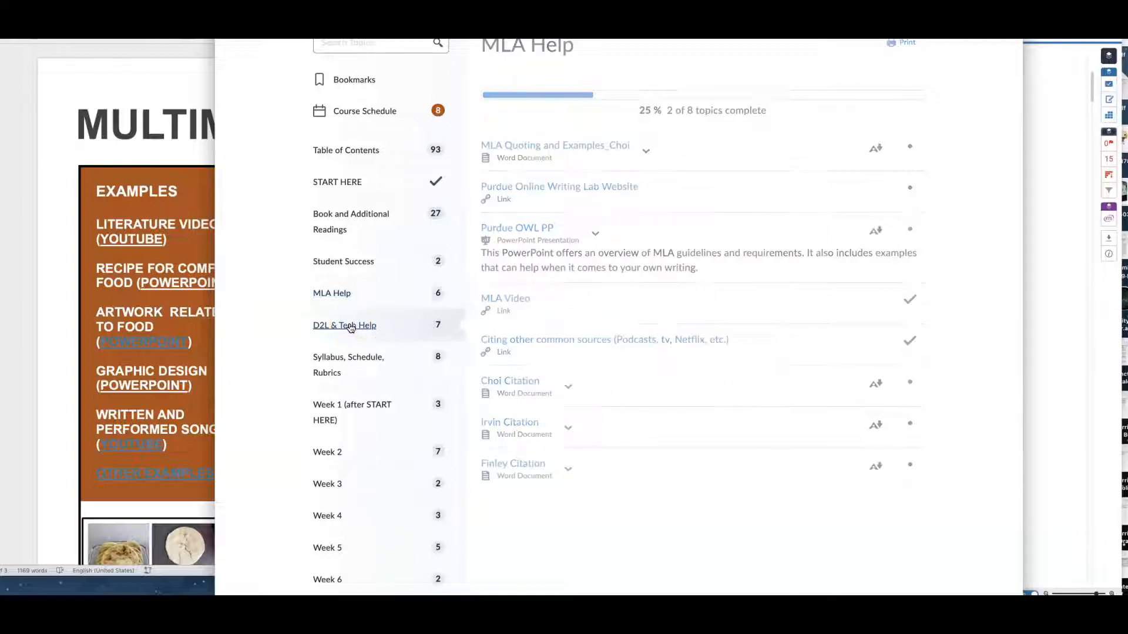
left_click(345, 326)
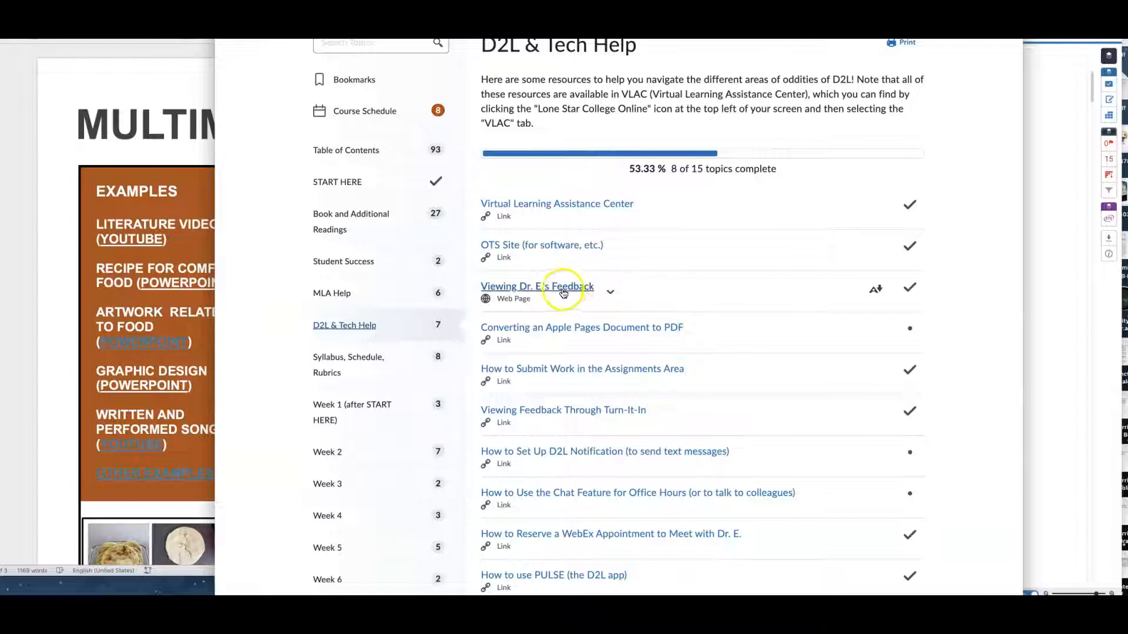
Step: Open the 'Viewing Dr. E.'s Feedback' guide and read its TurnItIn feedback steps
left_click(537, 287)
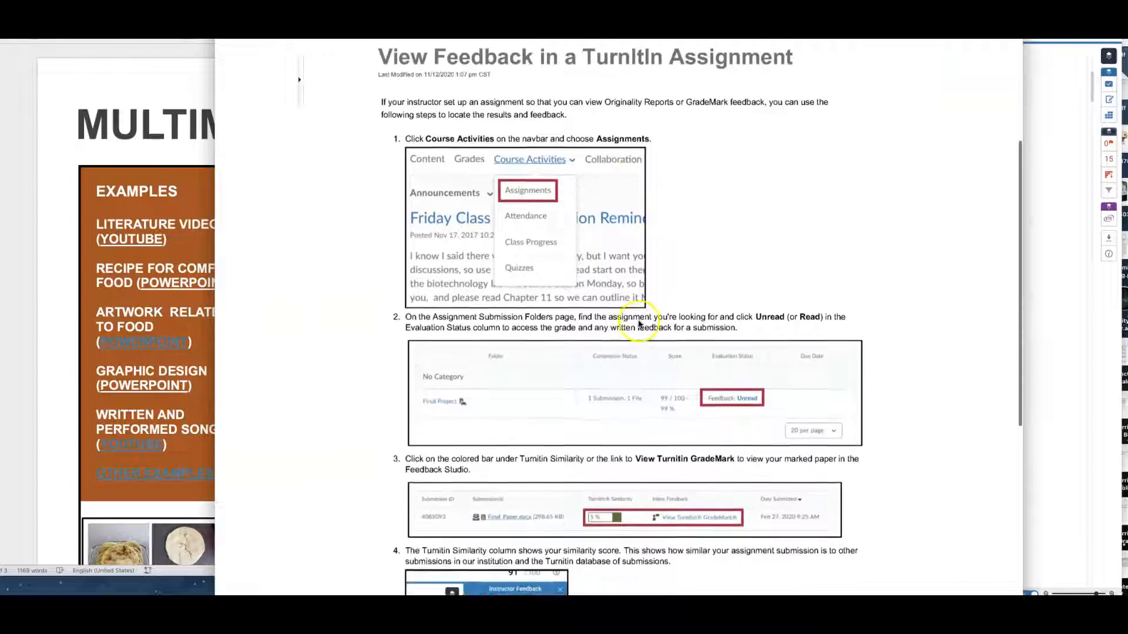
scroll("down", 3)
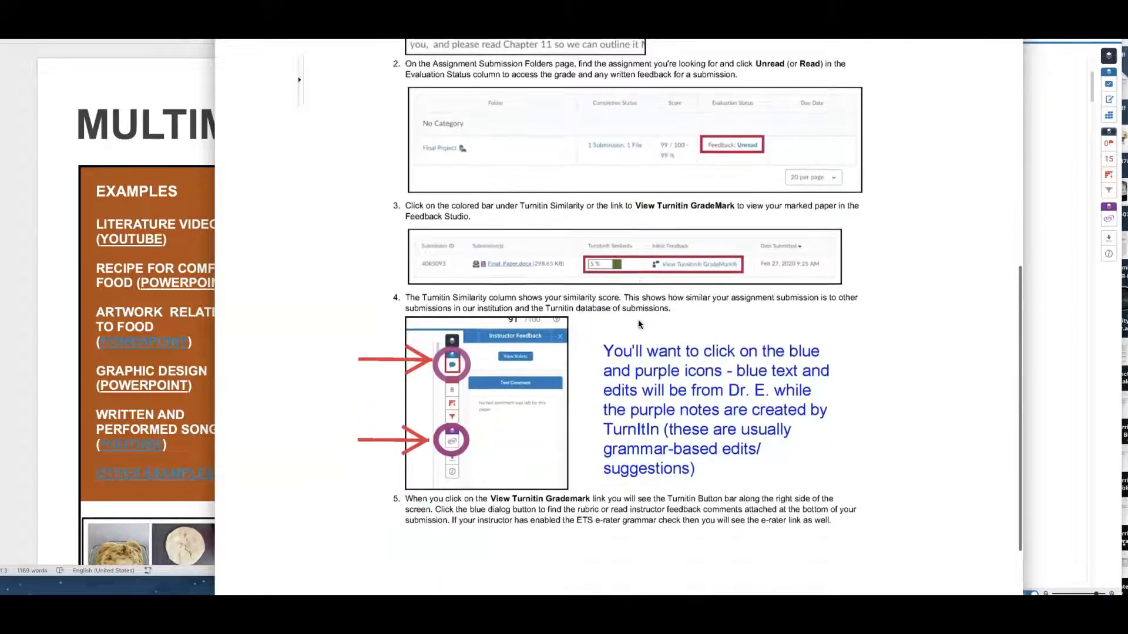
scroll("down", 3)
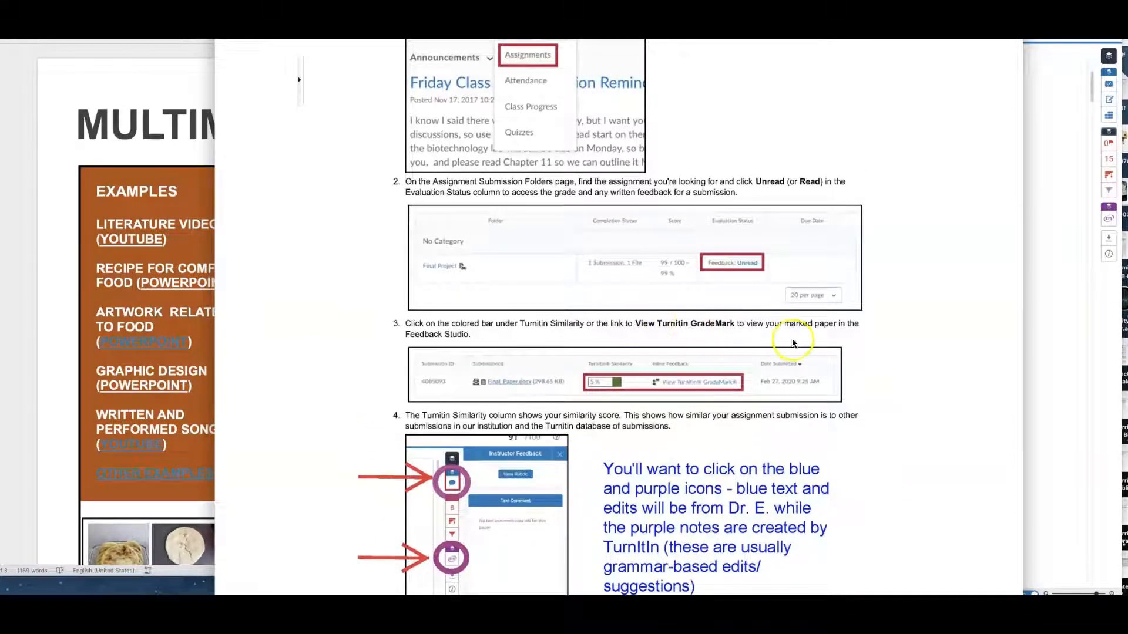
mouse_move(901, 342)
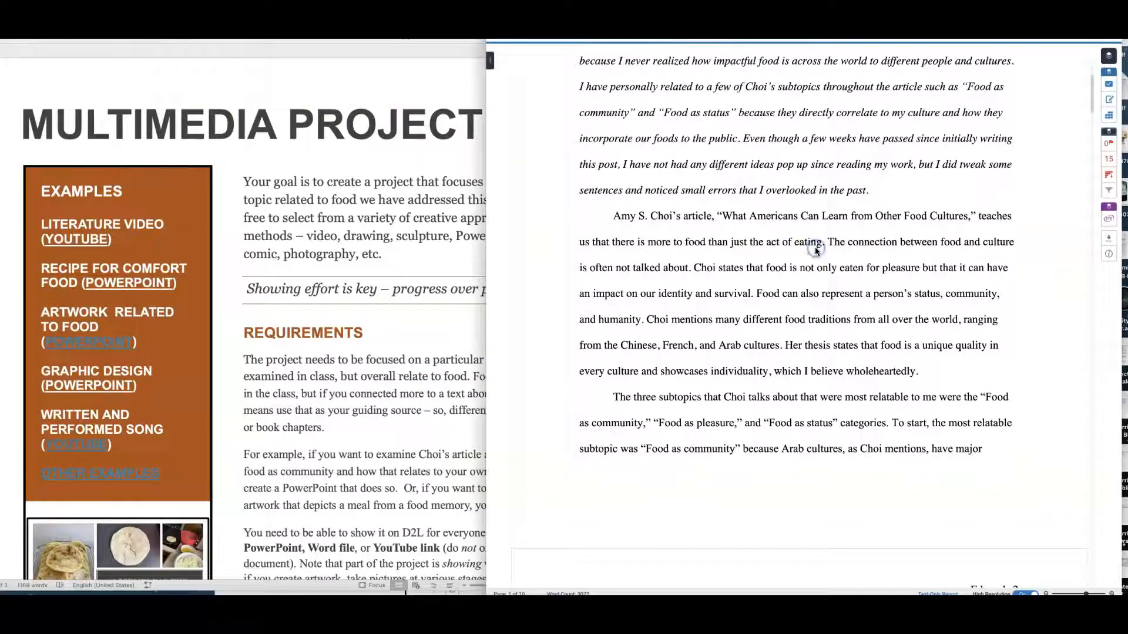
Step: View Anita Edwards' sample Paper Topic Portfolio essay in Word beside the Multimedia Project page
scroll("down", 3)
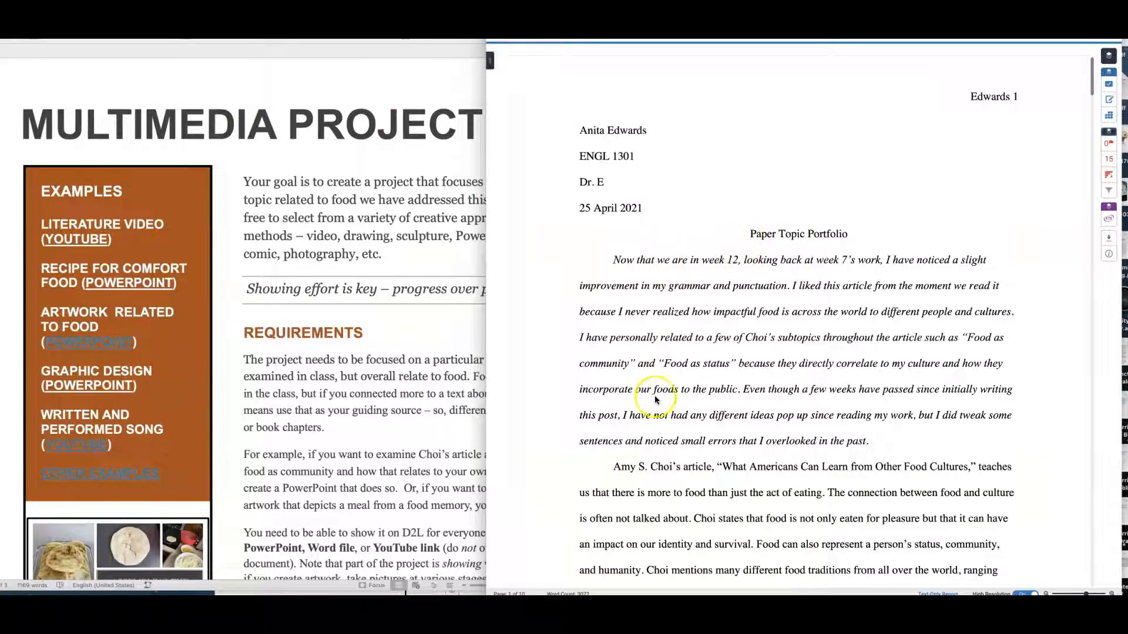
mouse_move(486, 261)
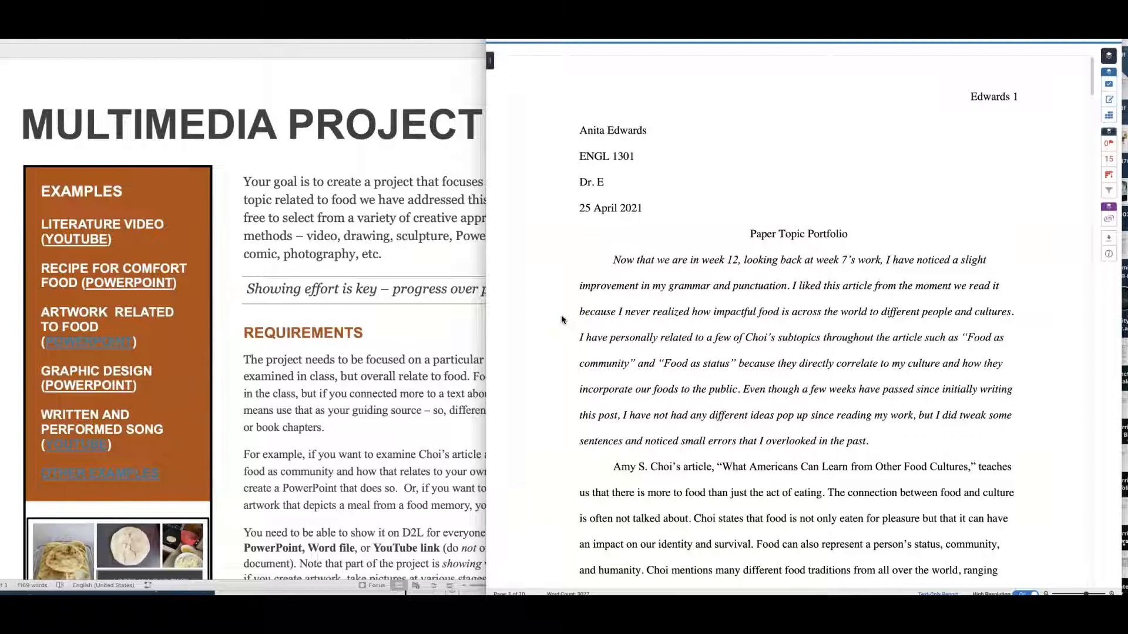
mouse_move(527, 249)
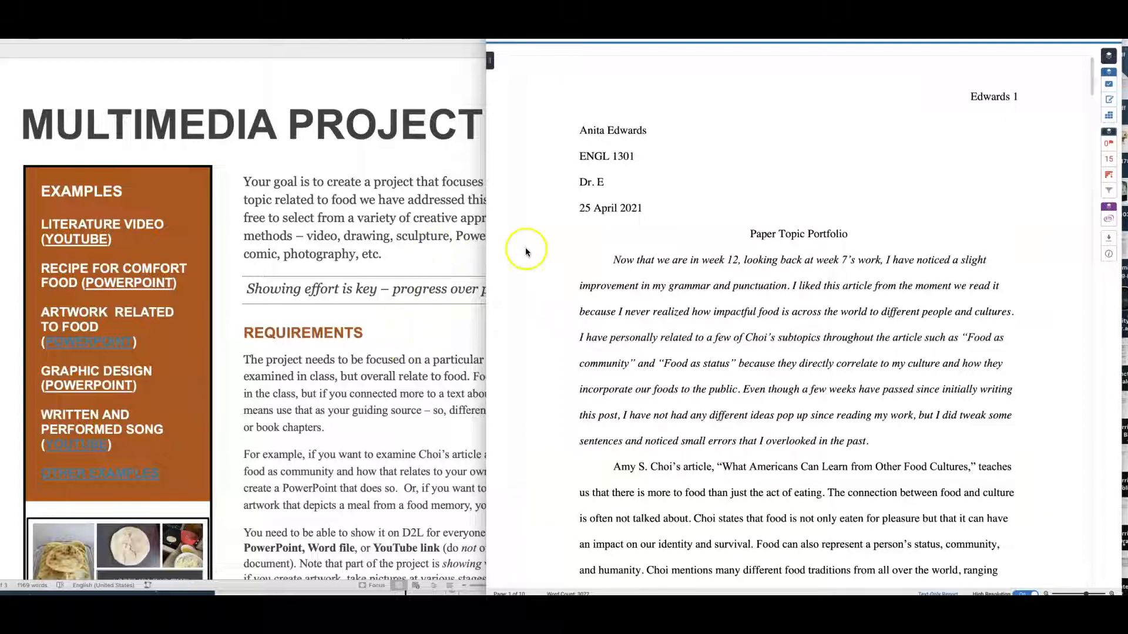
mouse_move(540, 365)
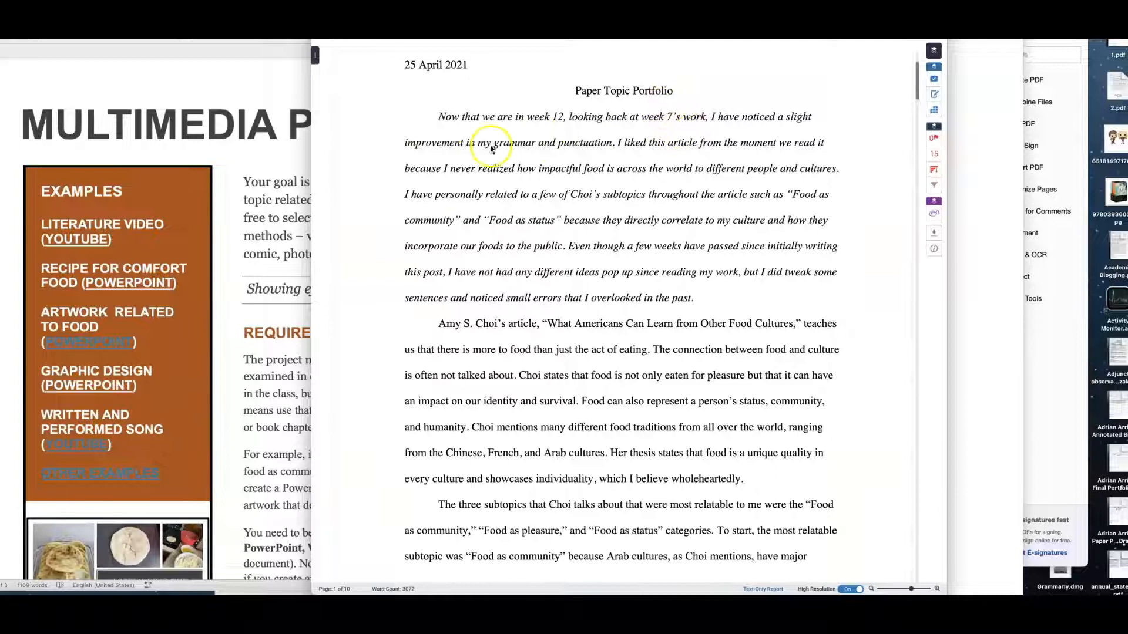
mouse_move(582, 156)
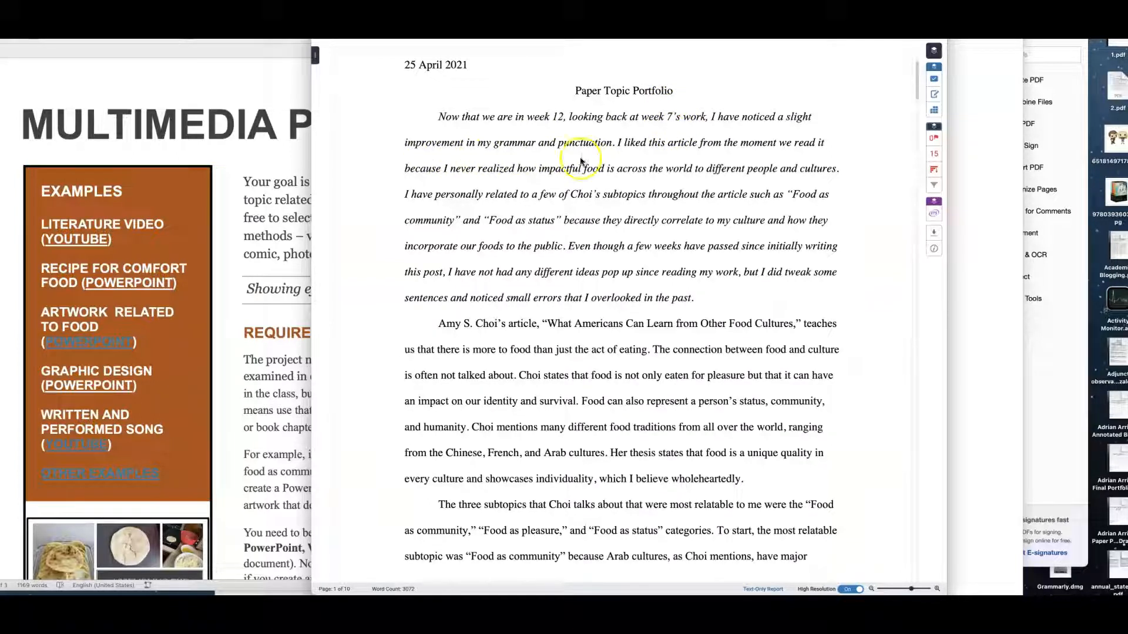
mouse_move(789, 151)
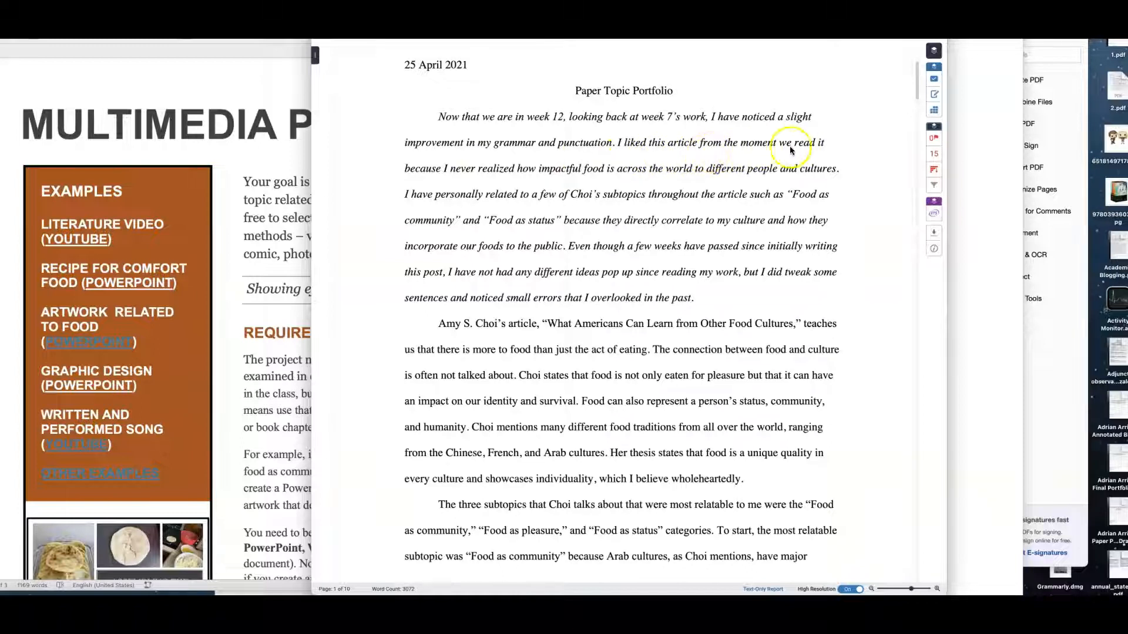
mouse_move(457, 210)
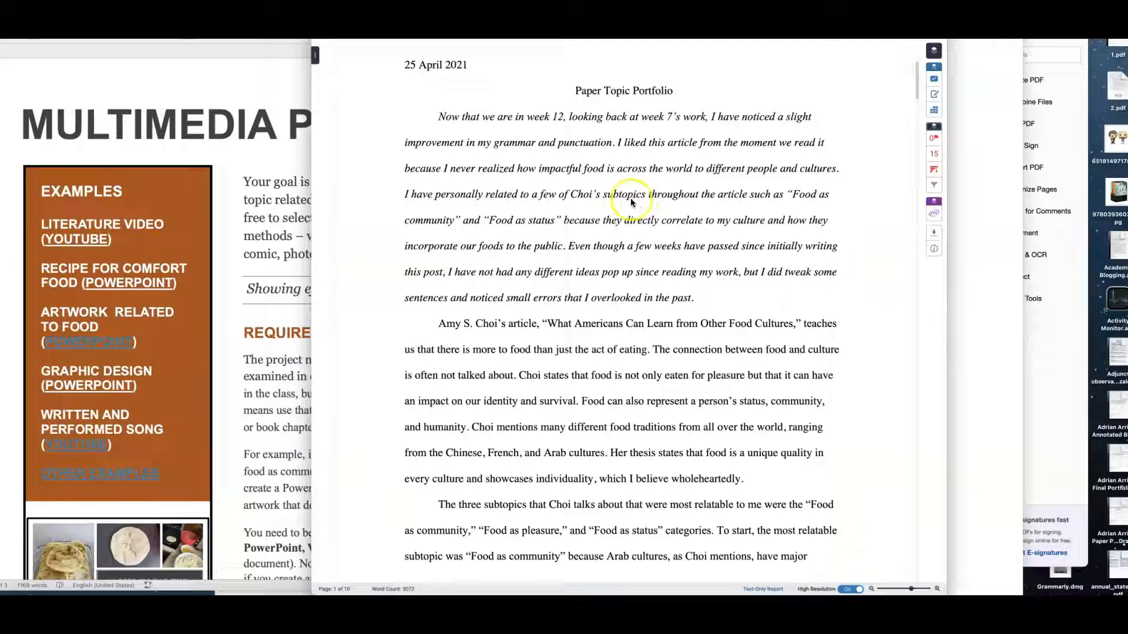
mouse_move(572, 255)
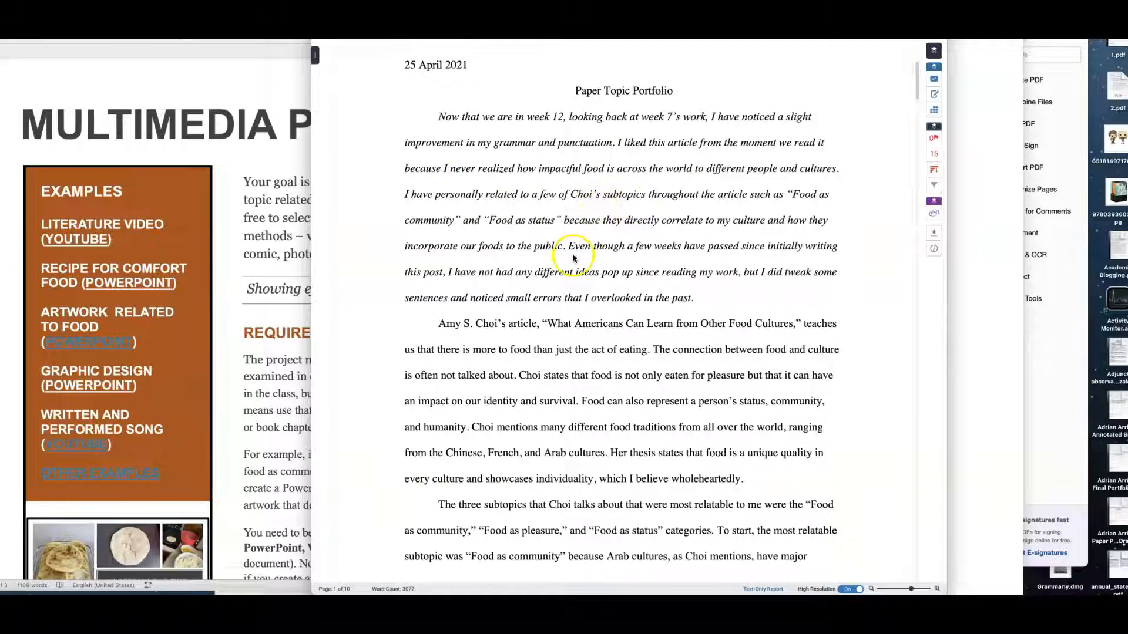
mouse_move(647, 277)
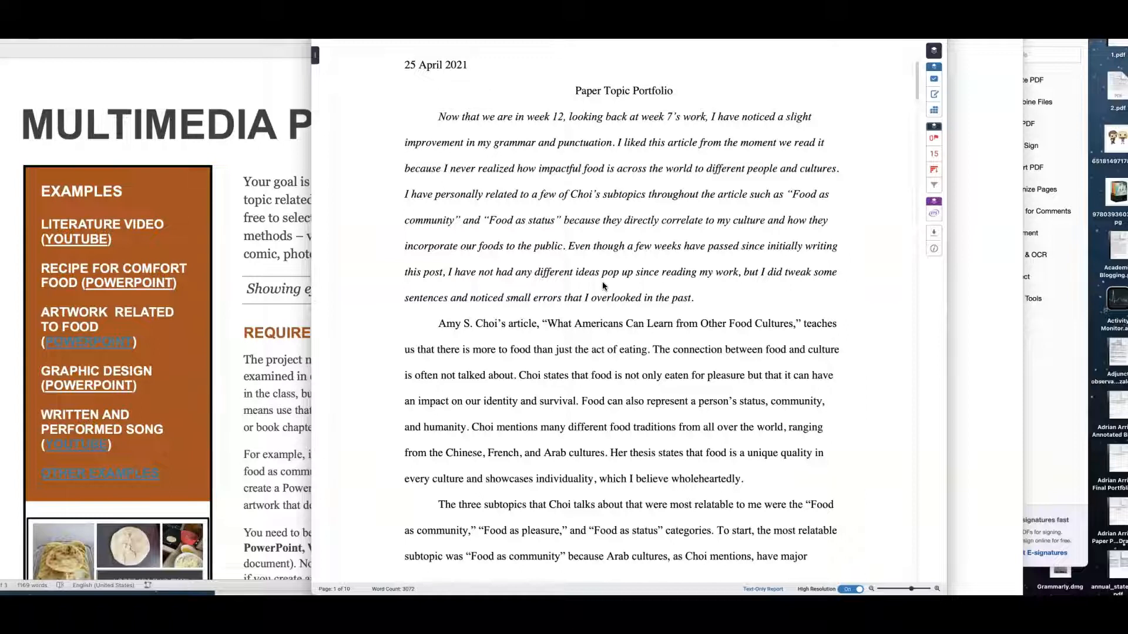
Step: Page through the sample essay from its opening reflection to the final Works Cited page
scroll("down", 3)
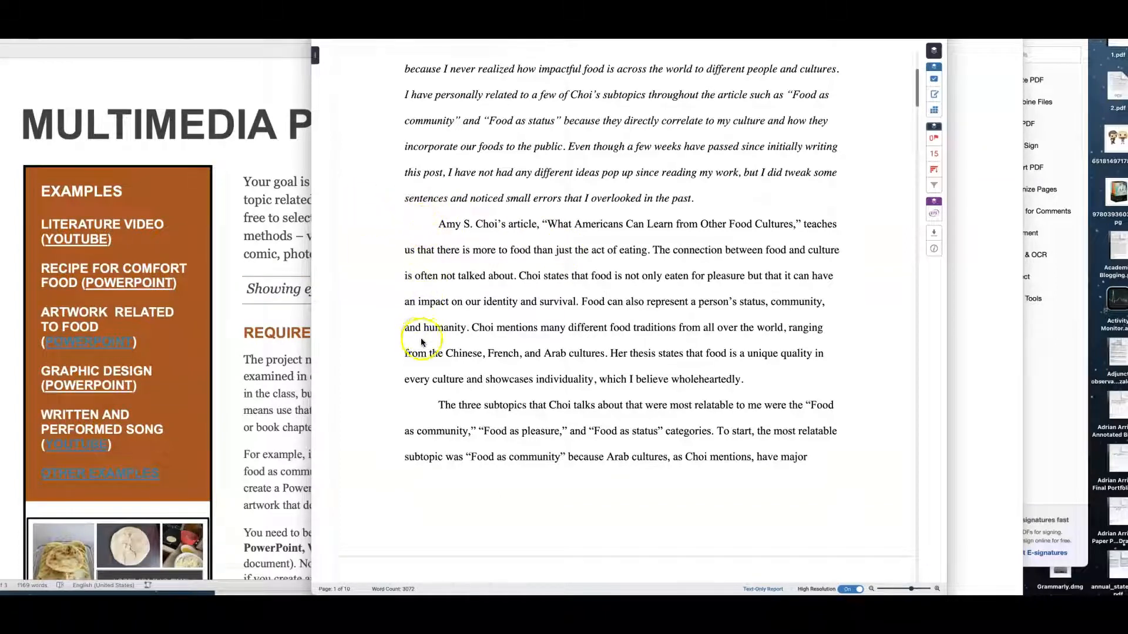
mouse_move(425, 222)
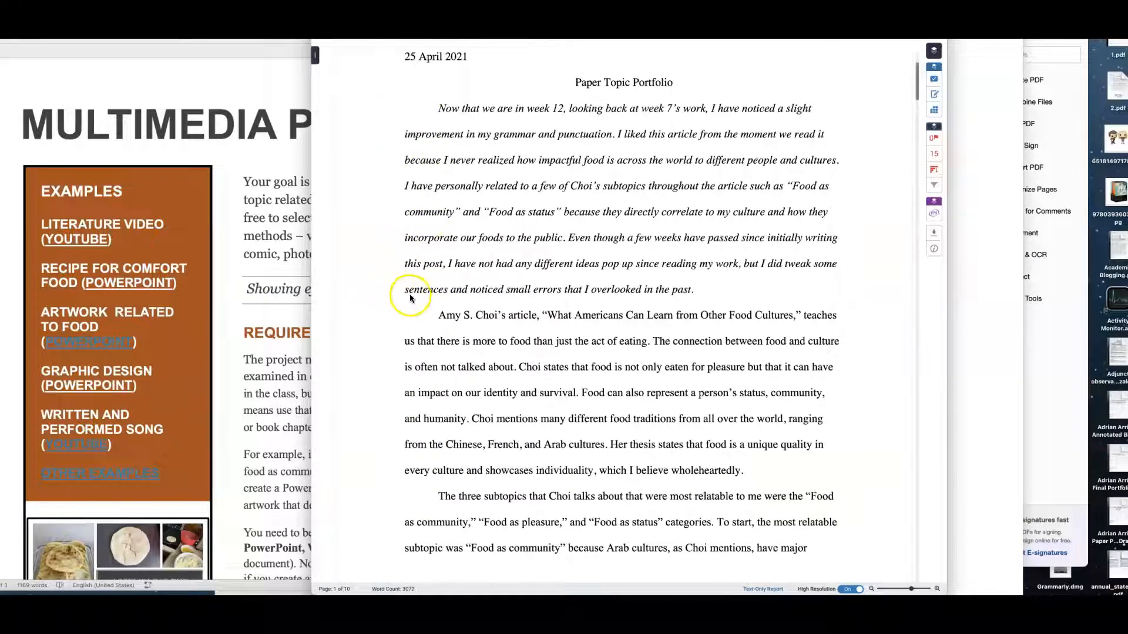
mouse_move(393, 426)
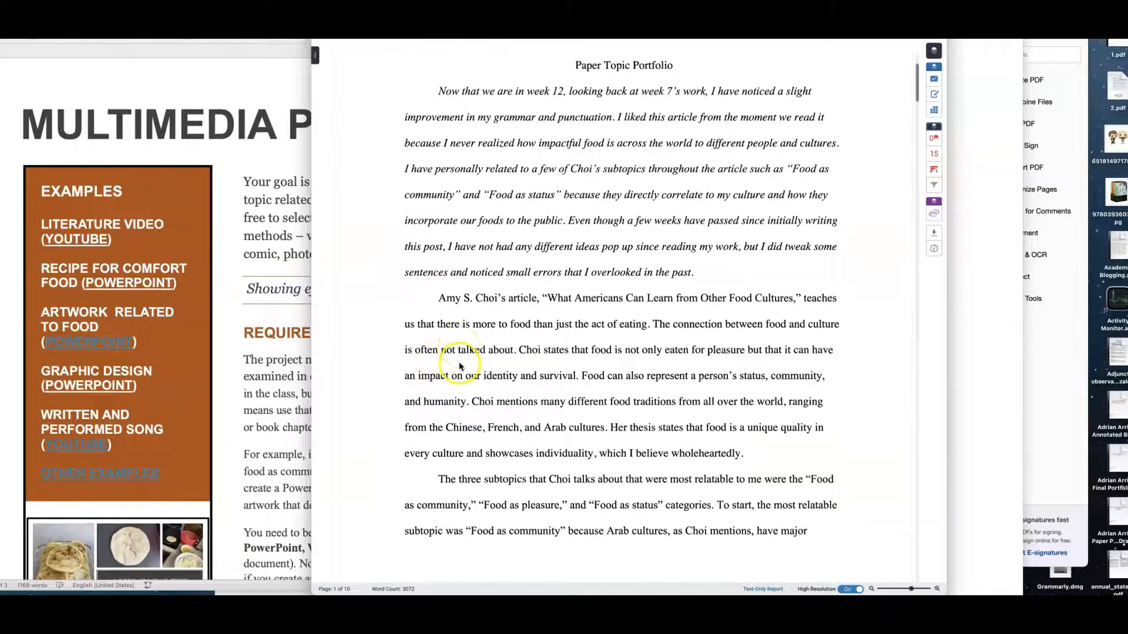
scroll("down", 3)
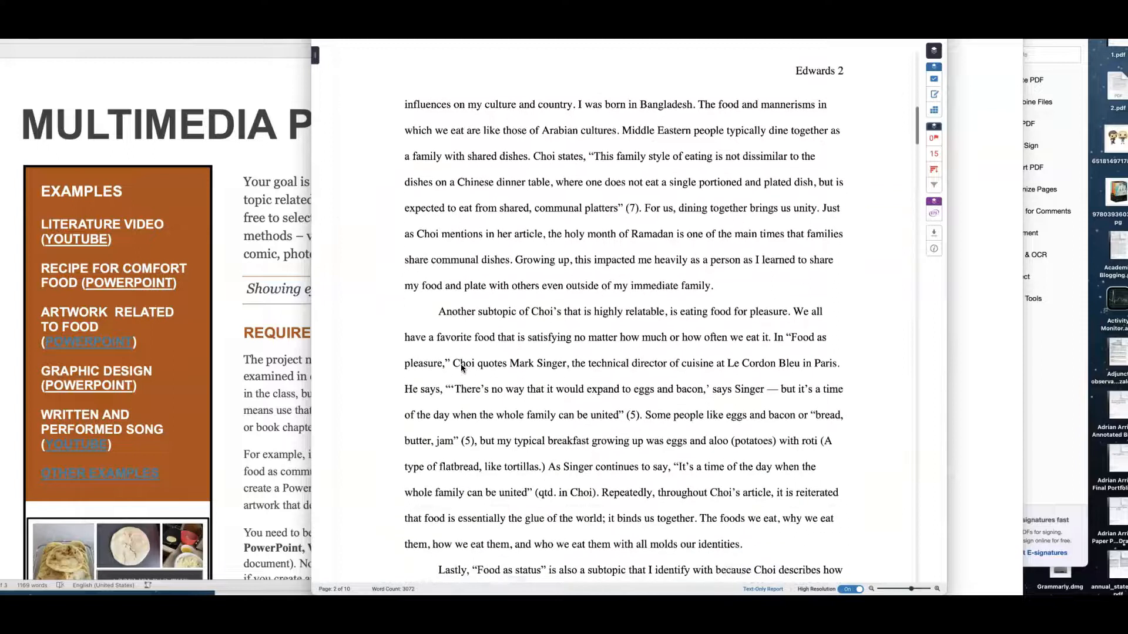
scroll("down", 3)
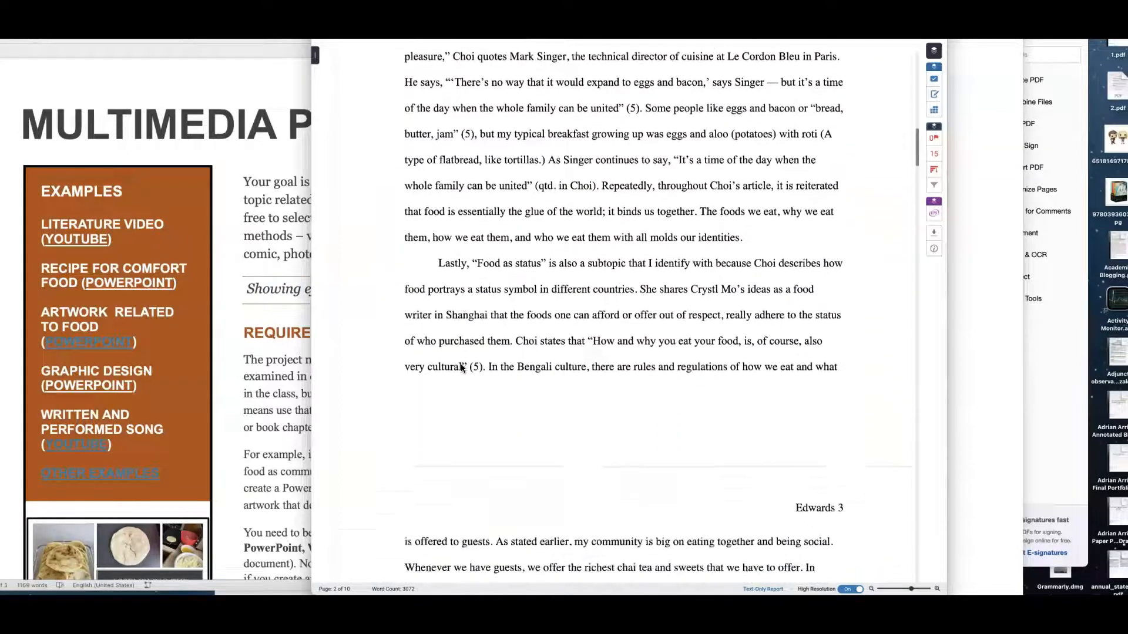
scroll("down", 3)
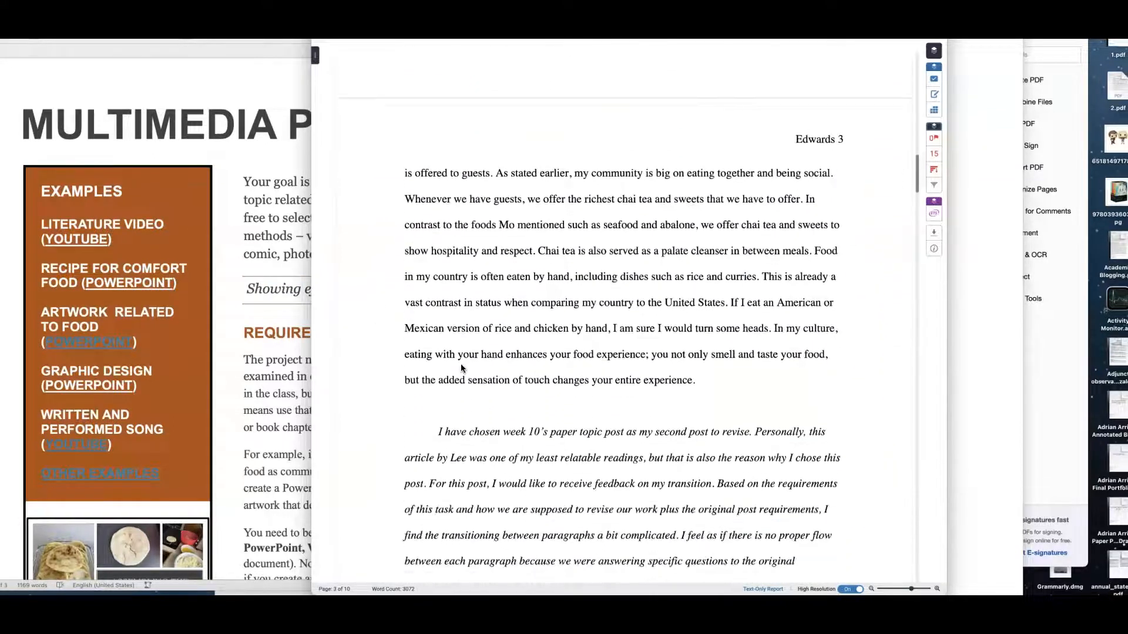
scroll("down", 3)
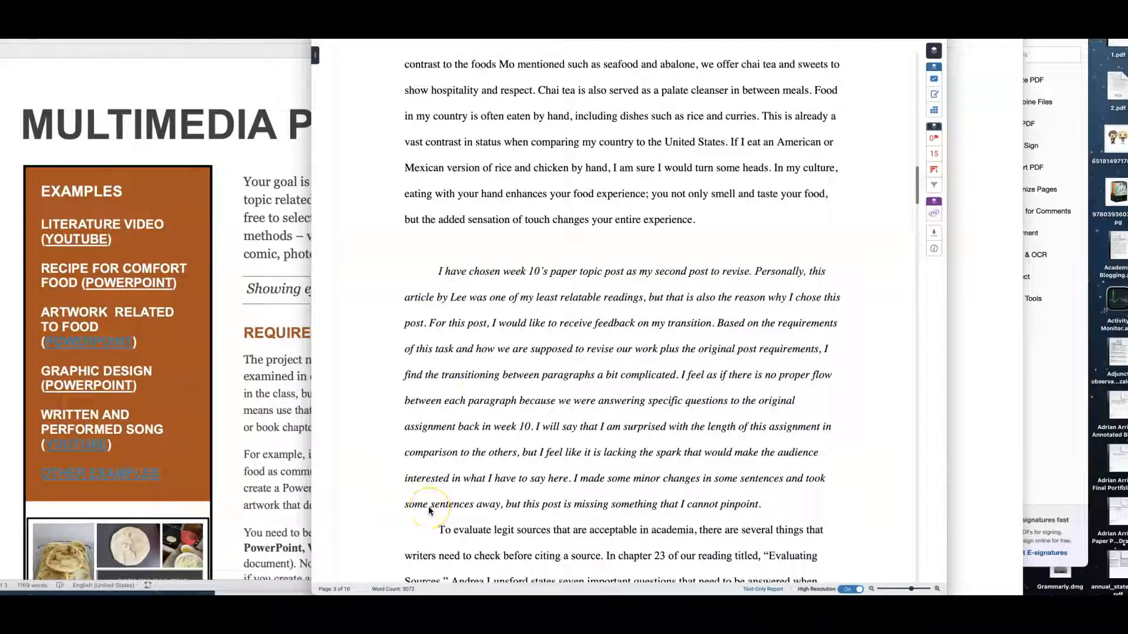
scroll("down", 3)
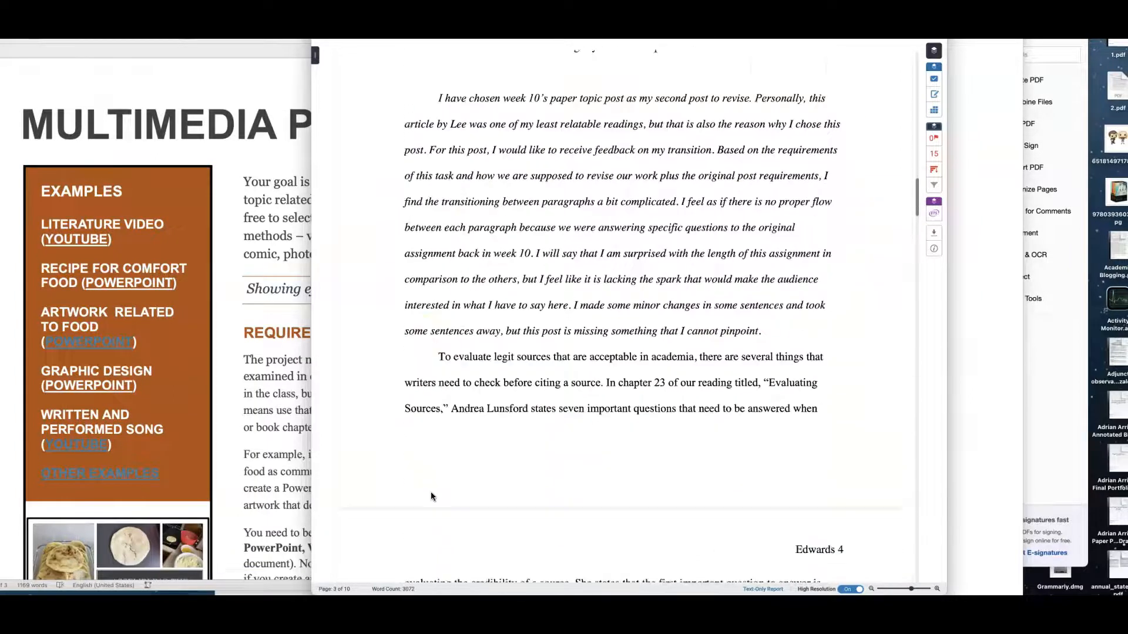
scroll("down", 3)
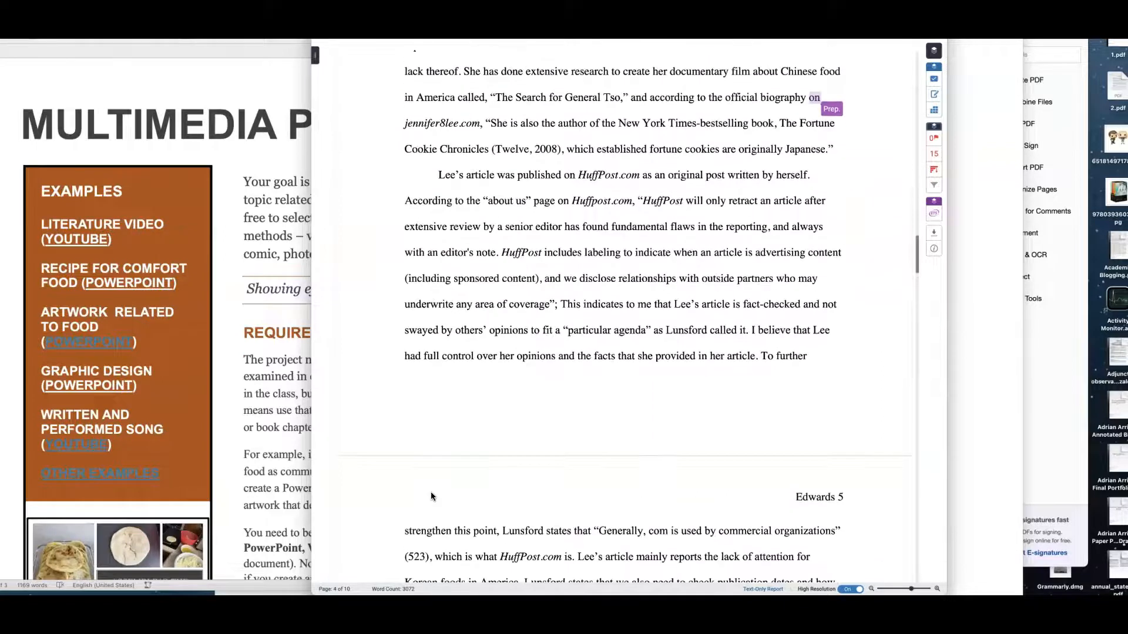
scroll("down", 3)
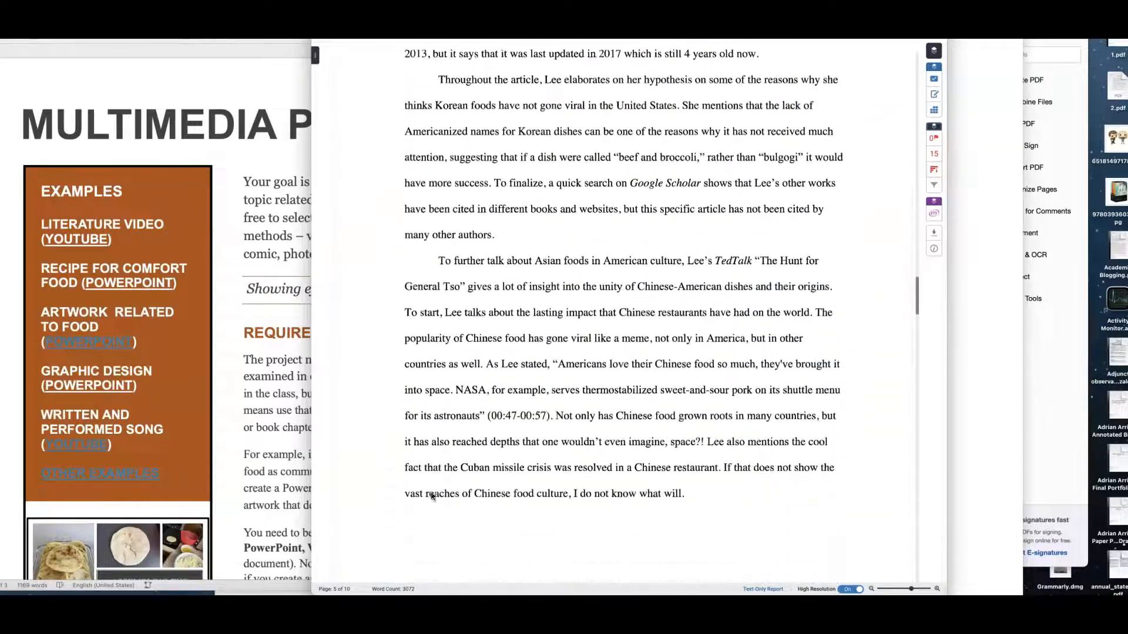
scroll("down", 3)
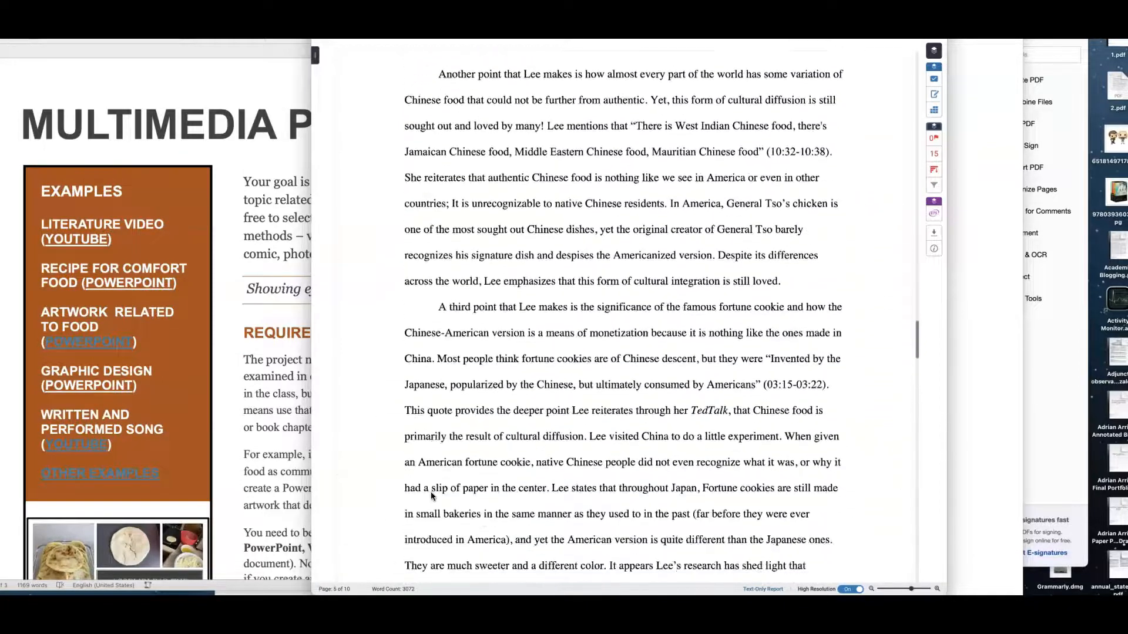
scroll("down", 3)
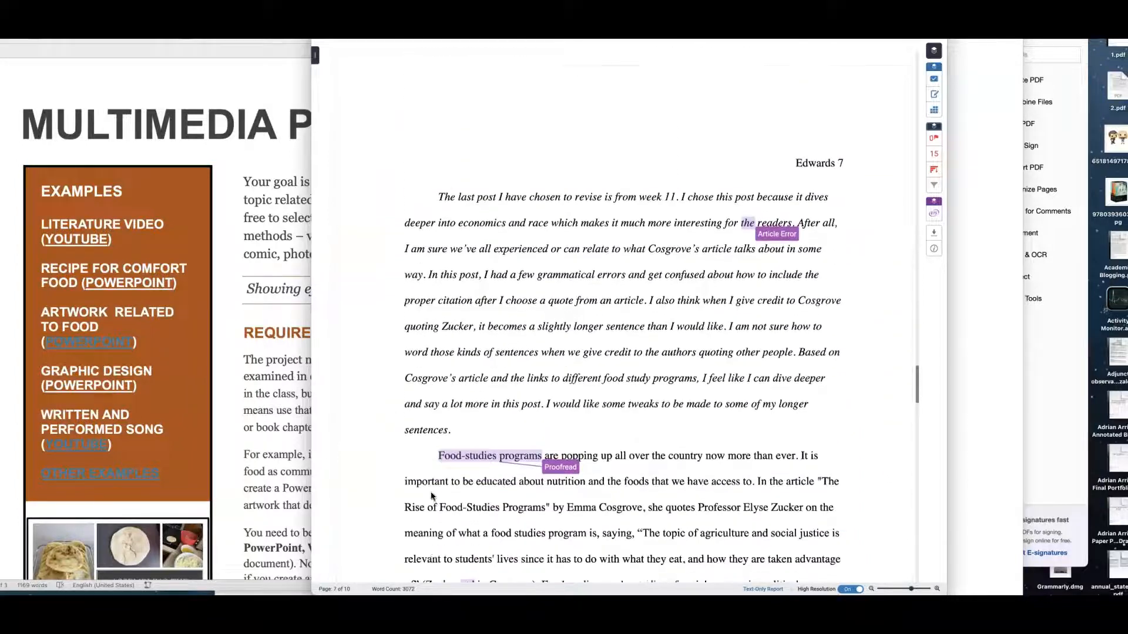
scroll("down", 3)
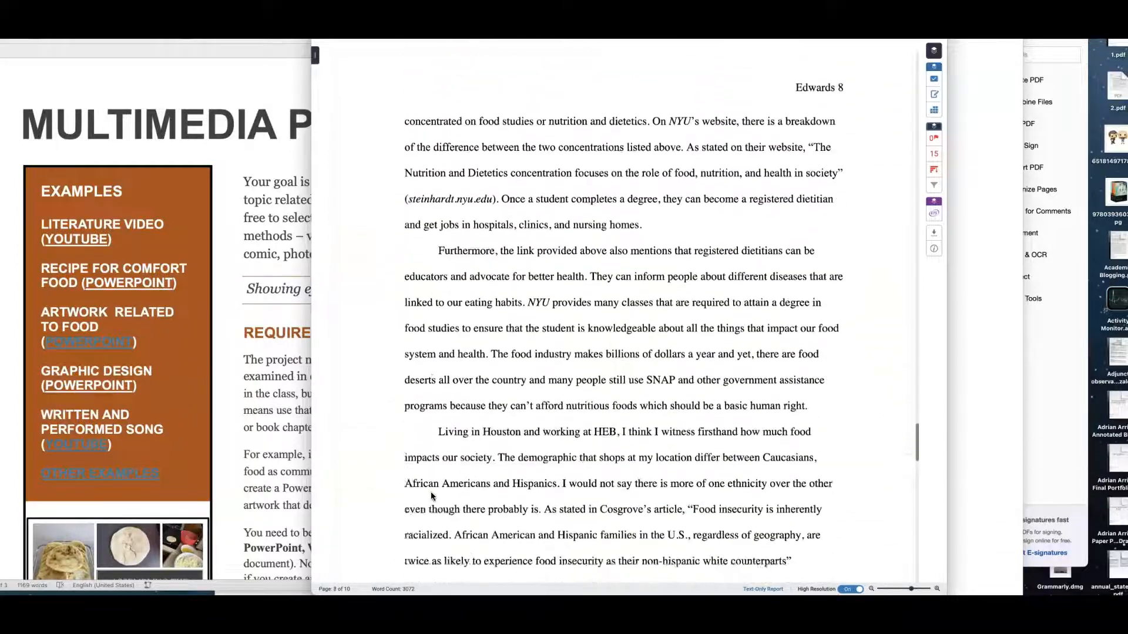
scroll("down", 3)
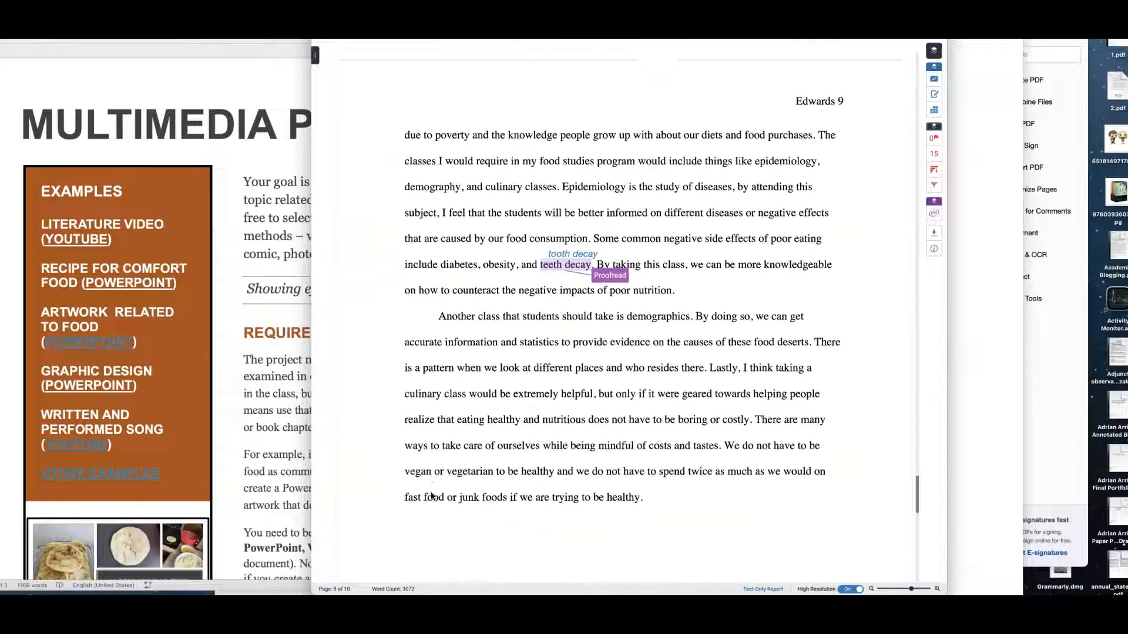
scroll("down", 3)
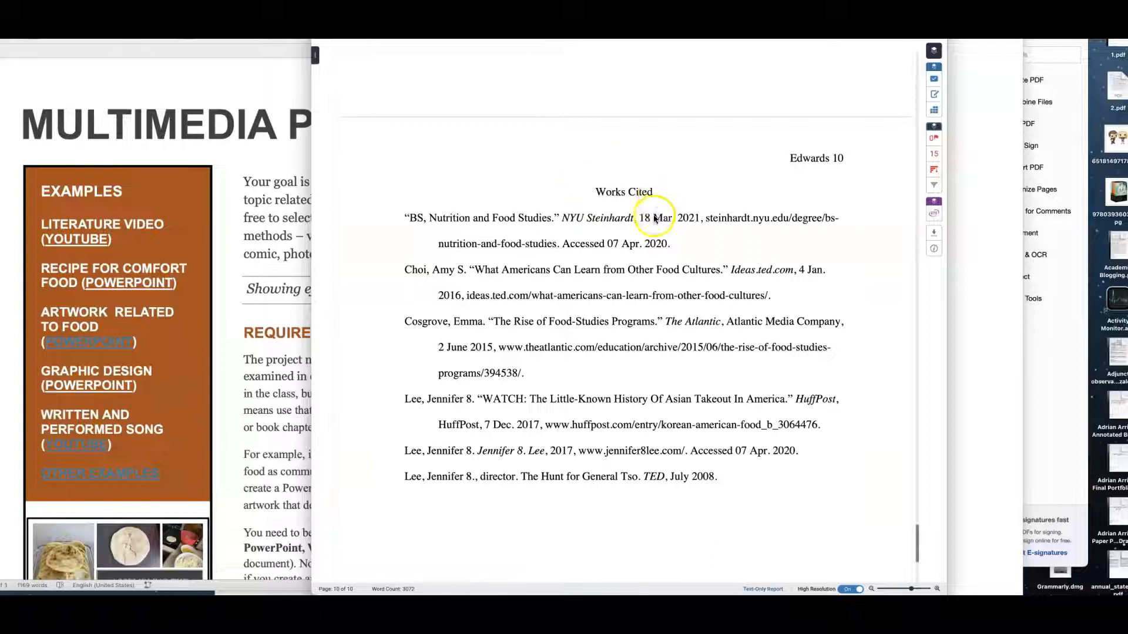
mouse_move(637, 134)
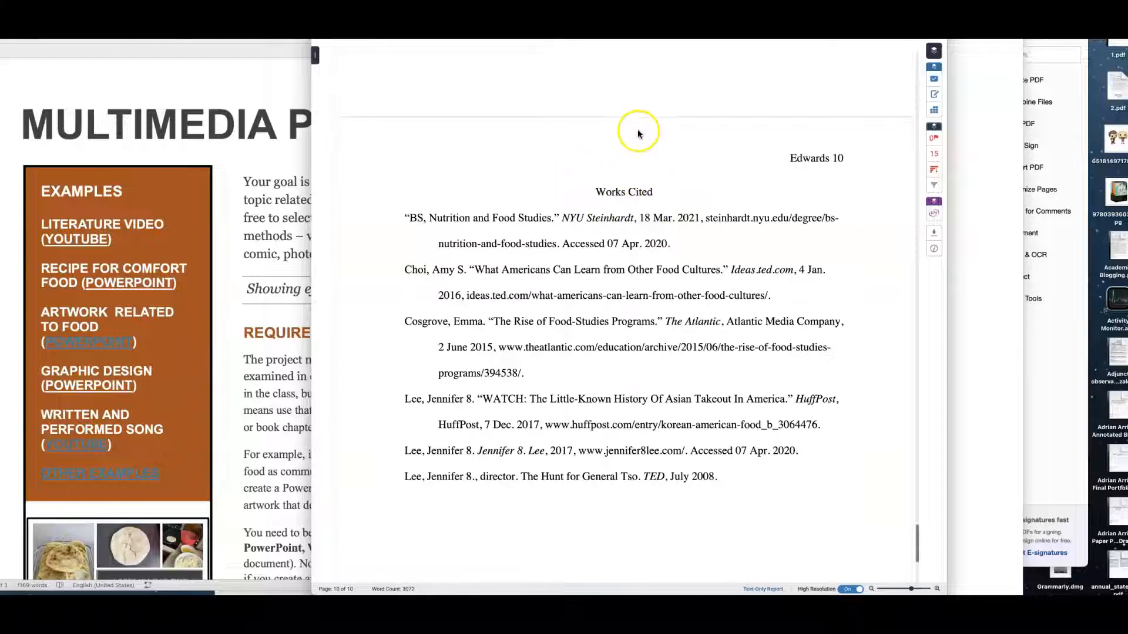
scroll("down", 3)
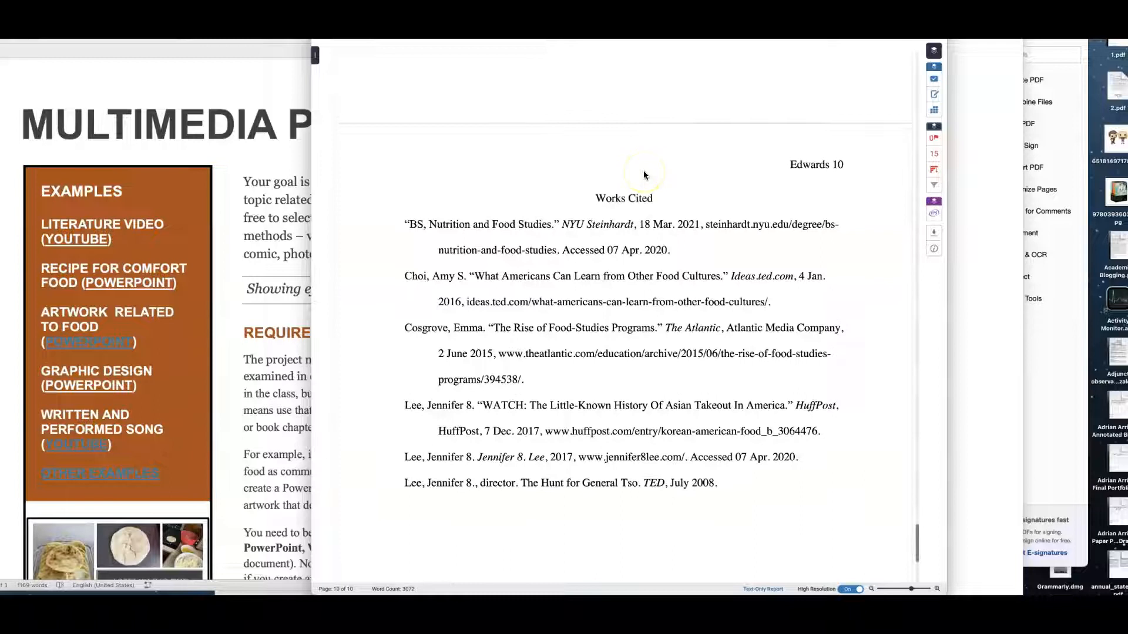
scroll("down", 3)
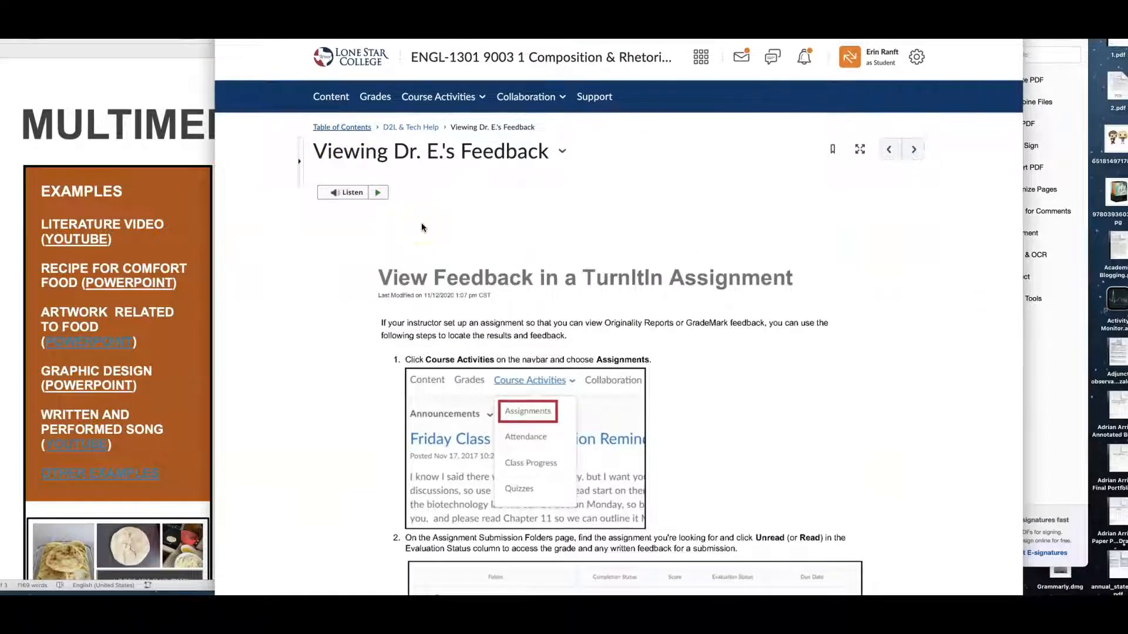
Step: Reopen the MLA Help module and open the Purdue OWL MLA Style resource page
left_click(341, 127)
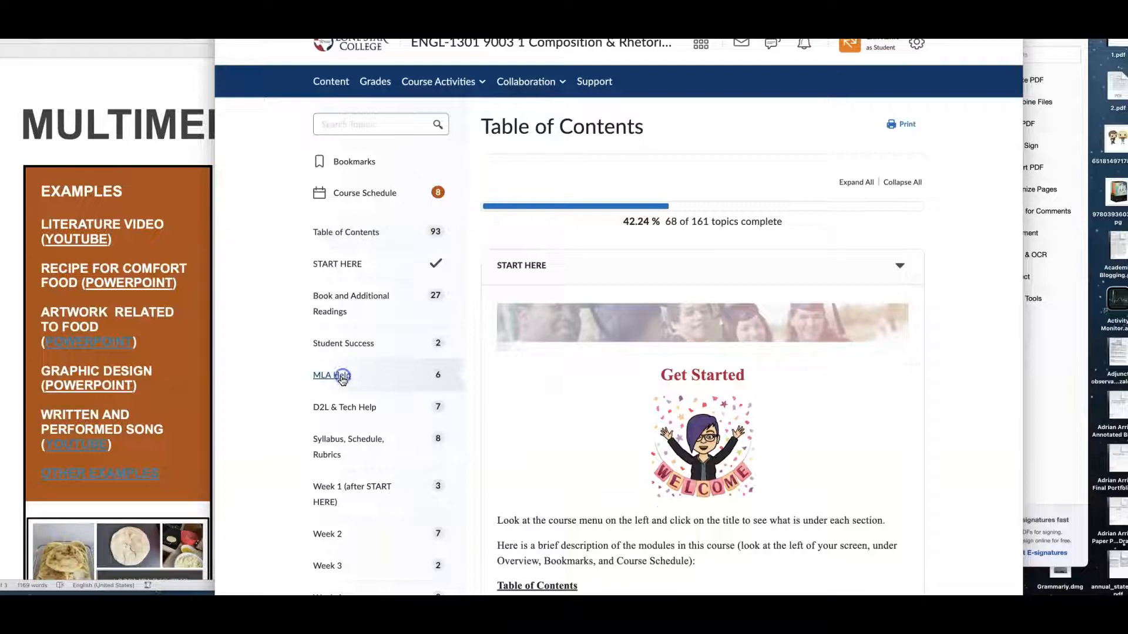
left_click(332, 375)
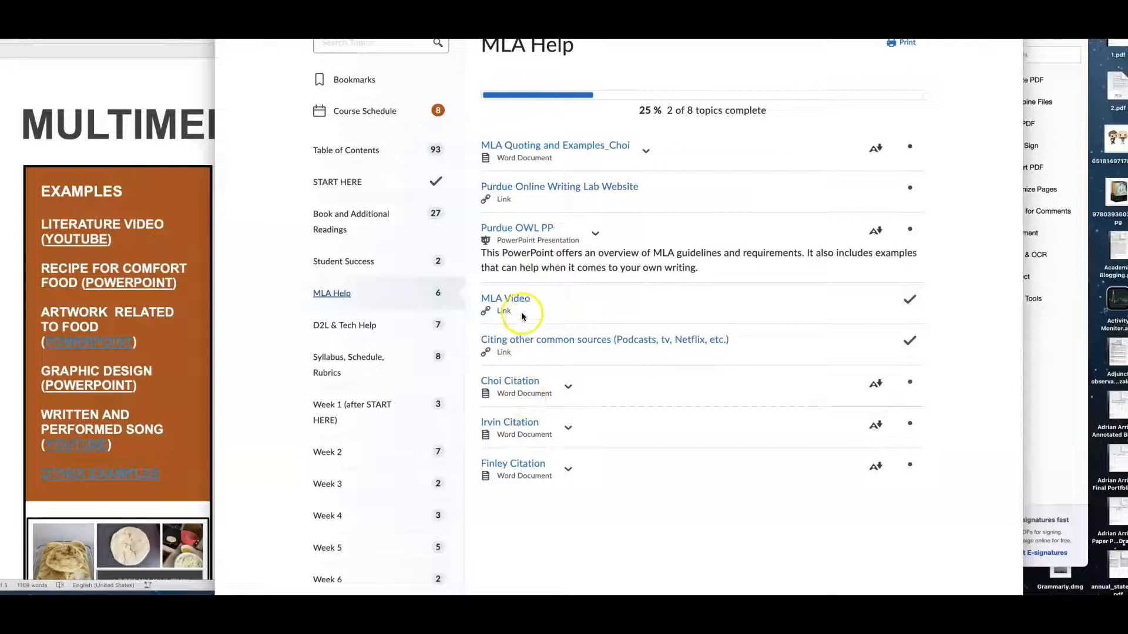
left_click(504, 310)
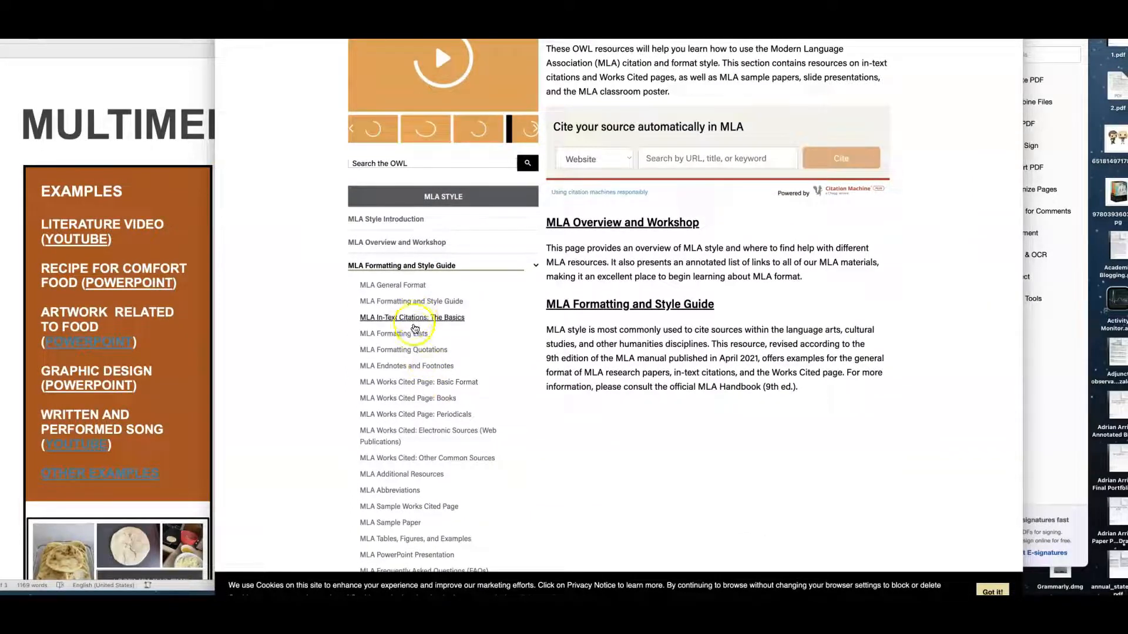
mouse_move(407, 398)
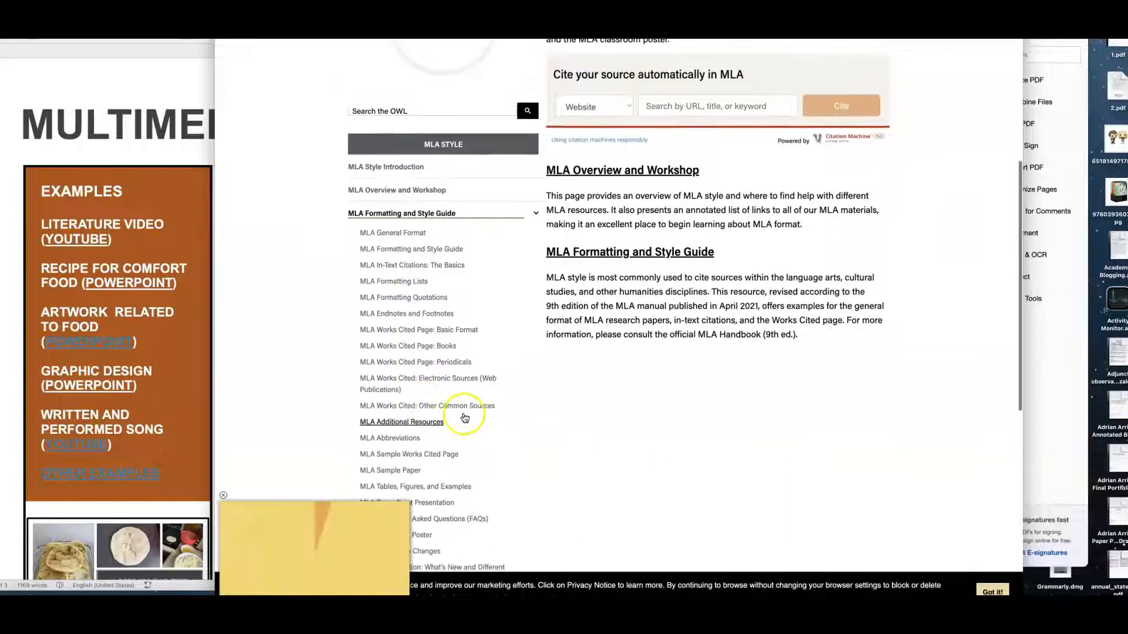
Step: Bring up Purdue OWL's sample MLA Works Cited page with its formatted entries
left_click(402, 213)
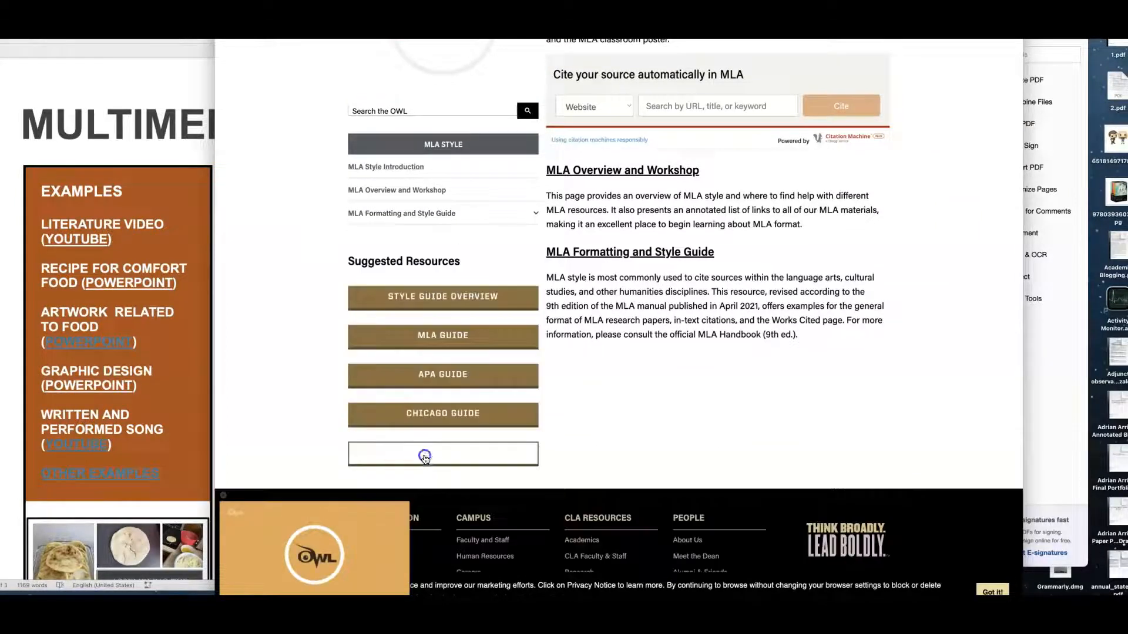
left_click(443, 453)
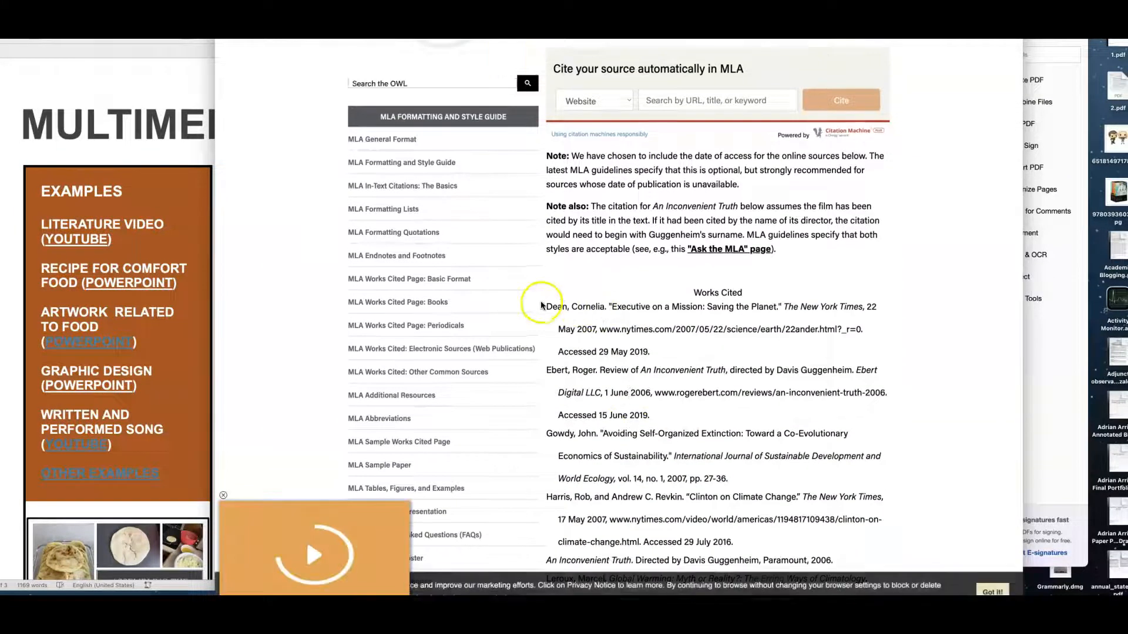
mouse_move(553, 444)
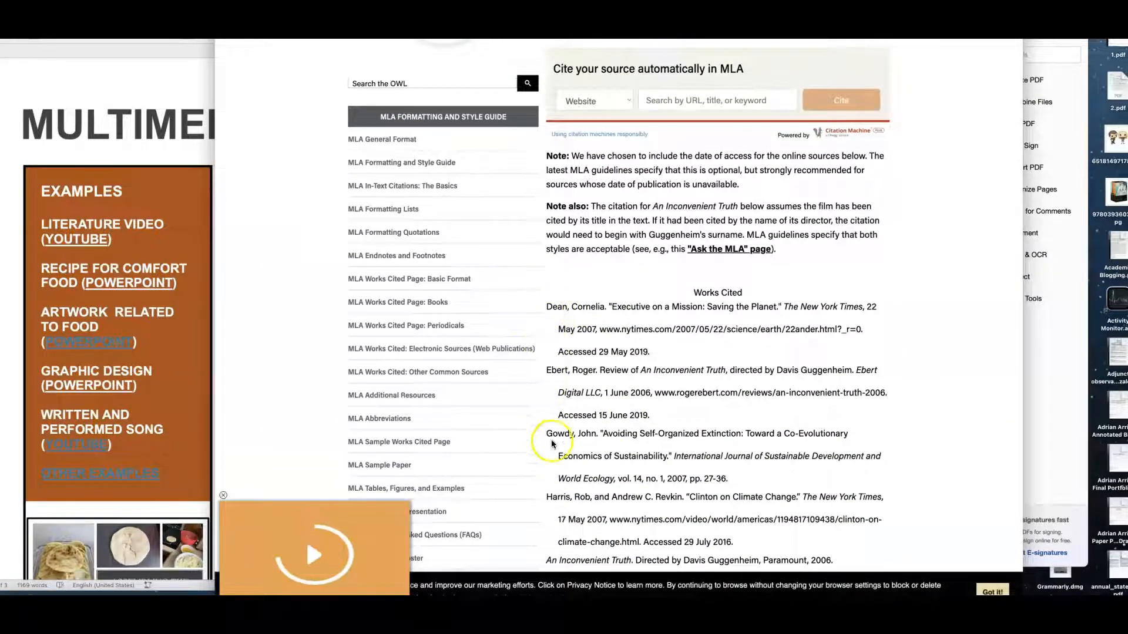
mouse_move(538, 305)
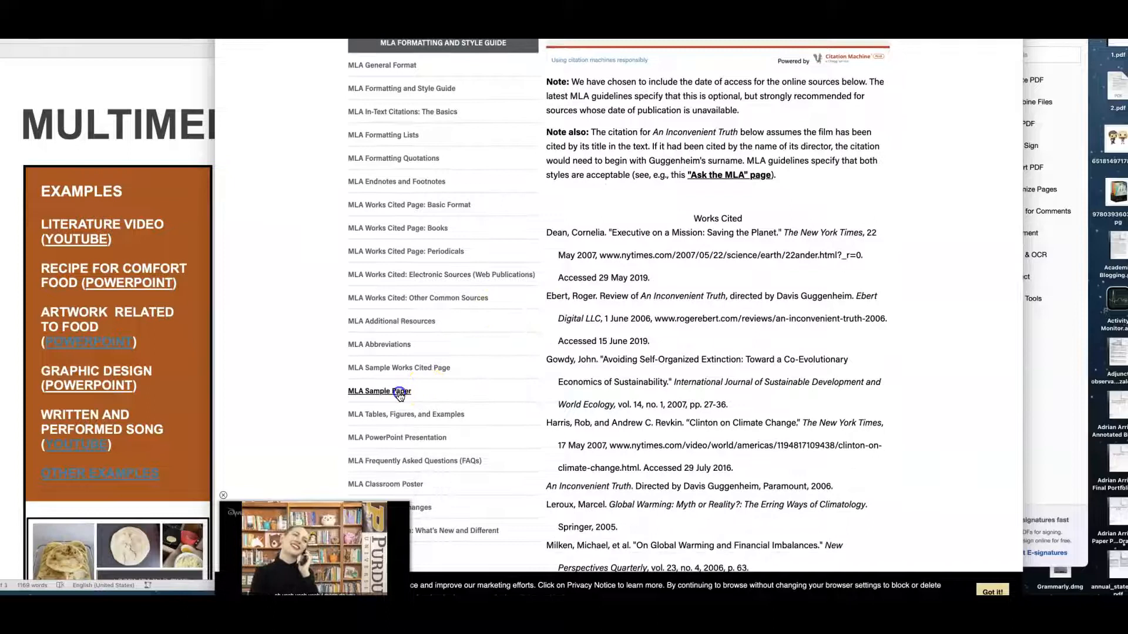
Step: Open the MLA Sample Paper and page through its annotated example to the Works Cited
left_click(379, 390)
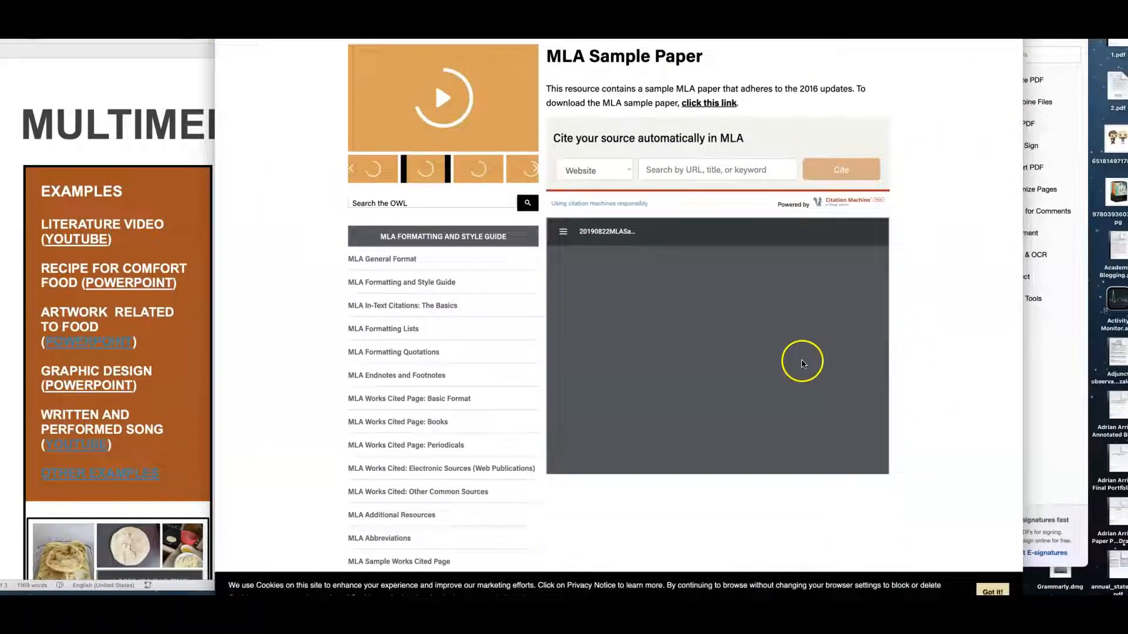
mouse_move(678, 312)
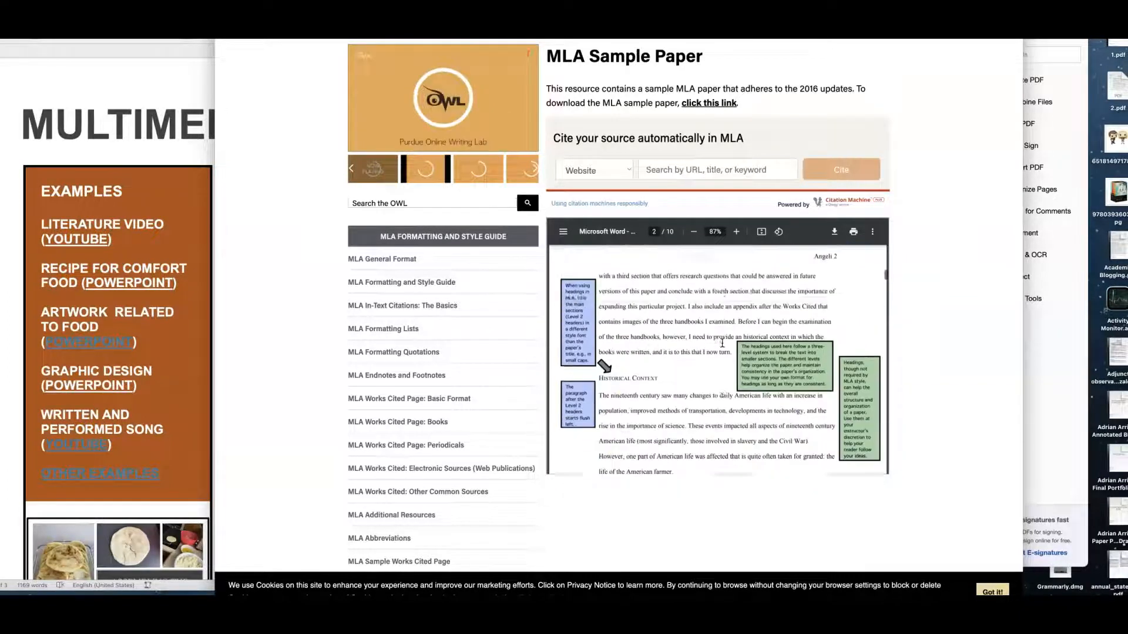
scroll("down", 3)
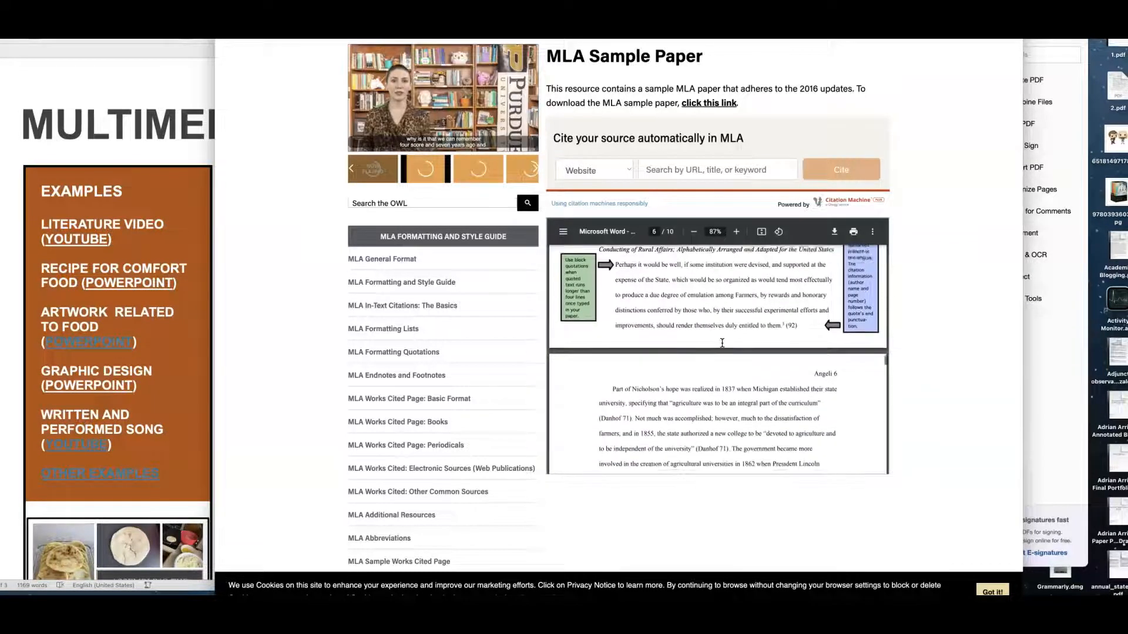
scroll("down", 3)
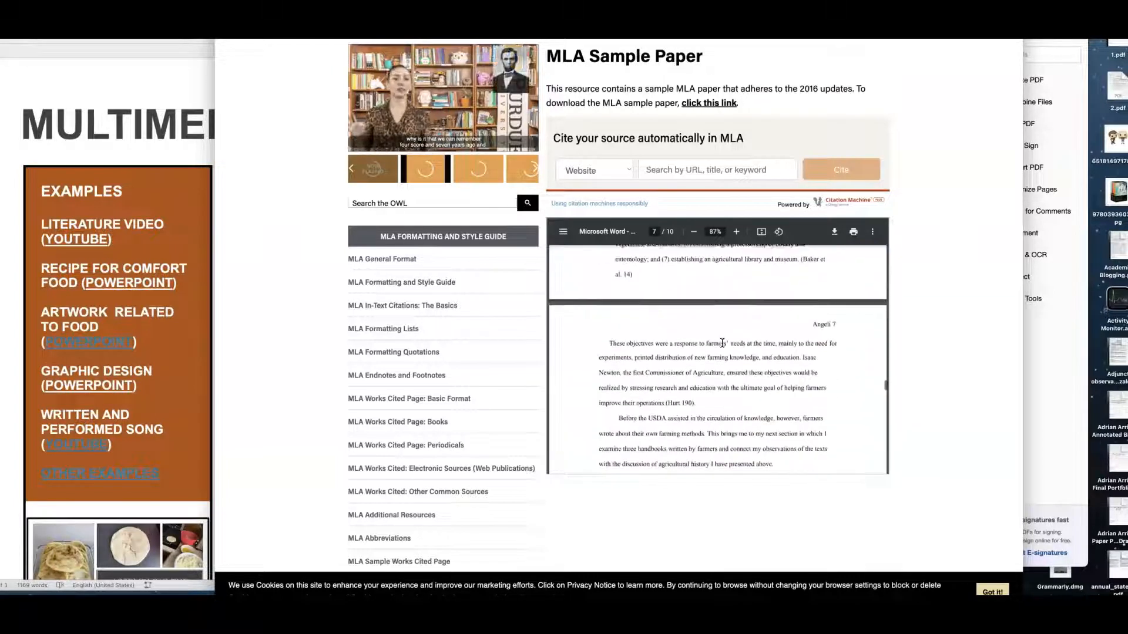
scroll("down", 3)
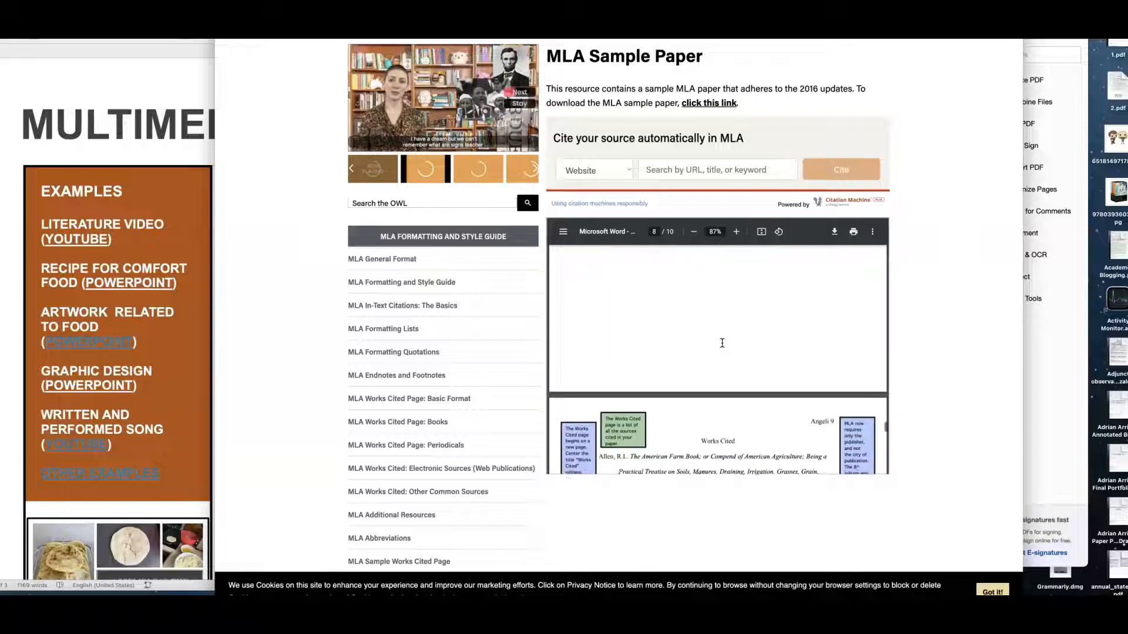
scroll("down", 3)
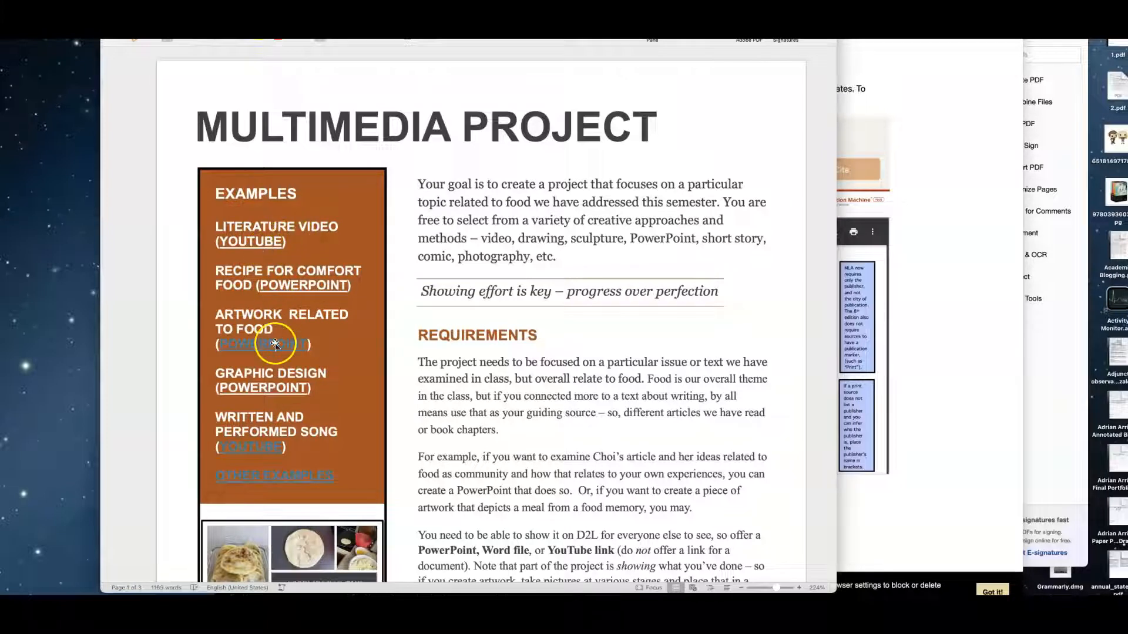
Step: Open the Artwork Related to Food example, the Lone Star Voices 'Composition Multimedia Project - Annli' post
left_click(275, 344)
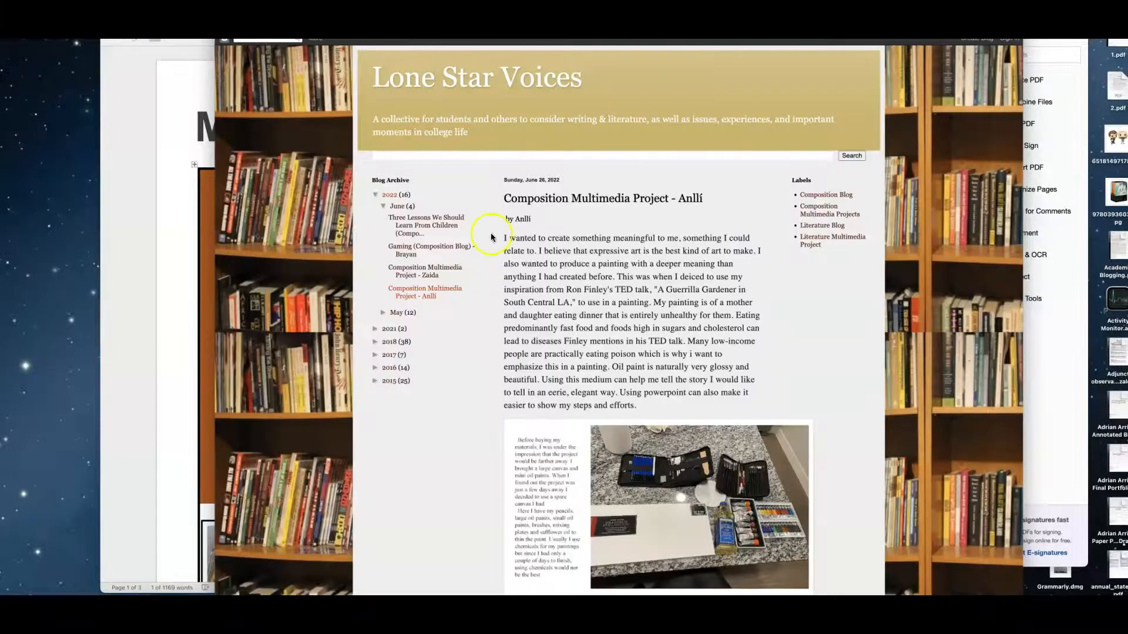
mouse_move(512, 390)
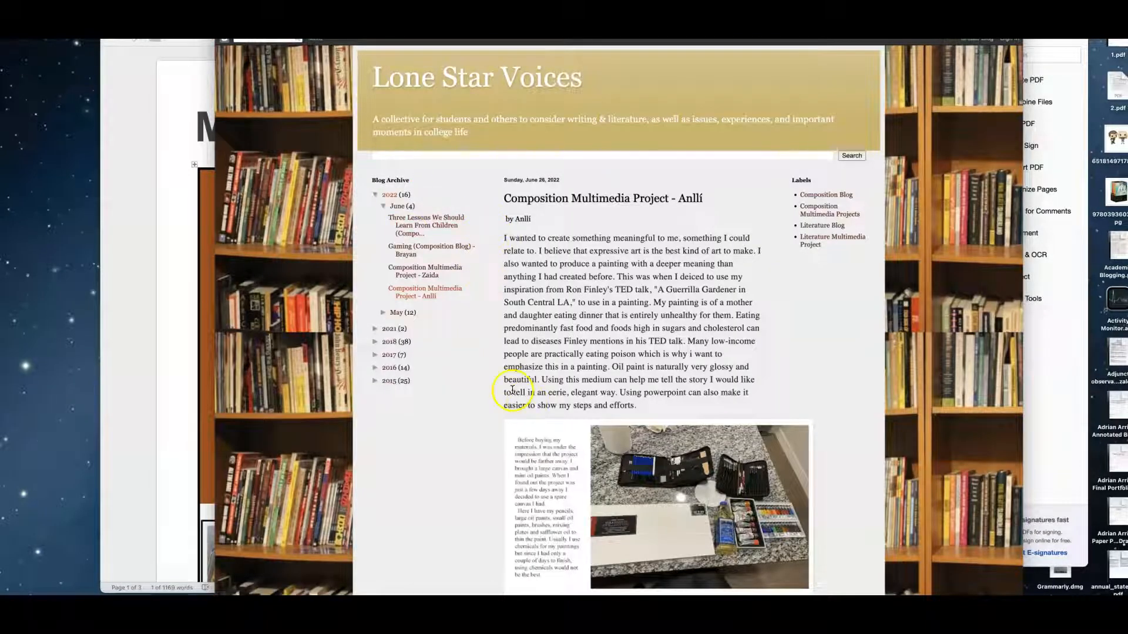
Step: Expand May 2022 in the Blog Archive and browse the multimedia project posts
left_click(385, 312)
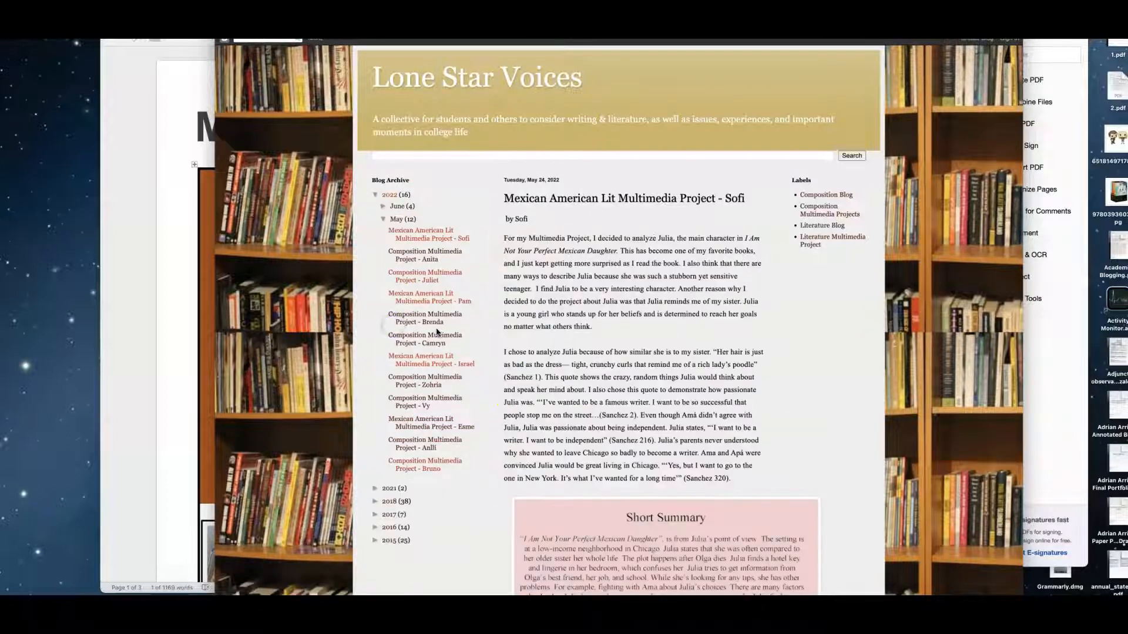
scroll("down", 3)
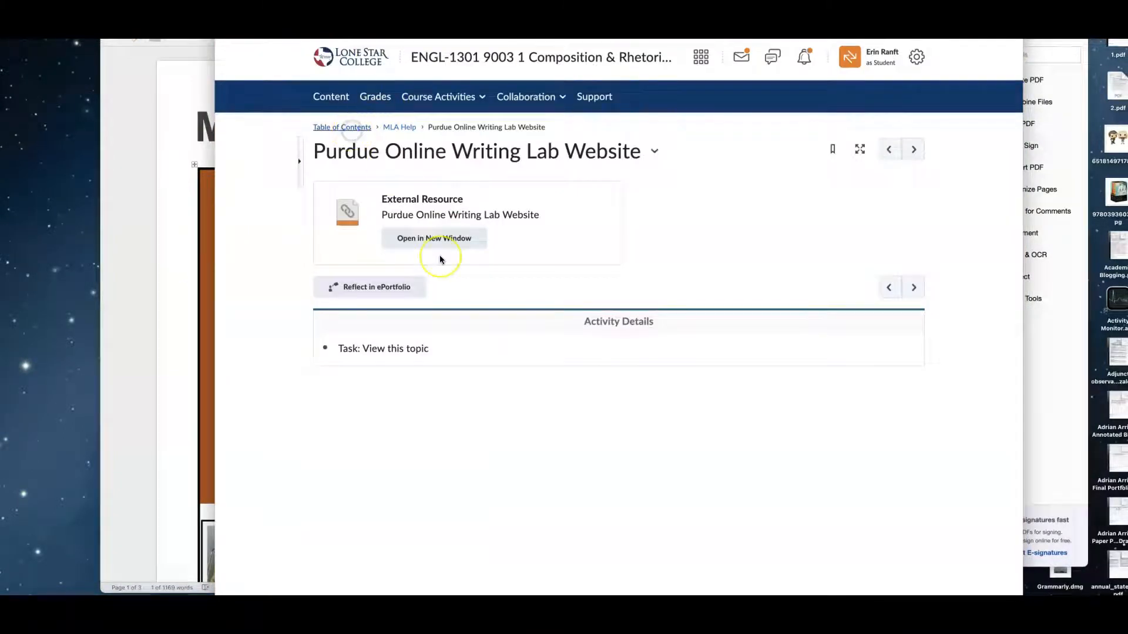
Step: Return via Table of Contents to Syllabus, Schedule, Rubrics and review Portfolio and MultiMedia Project resources
left_click(342, 127)
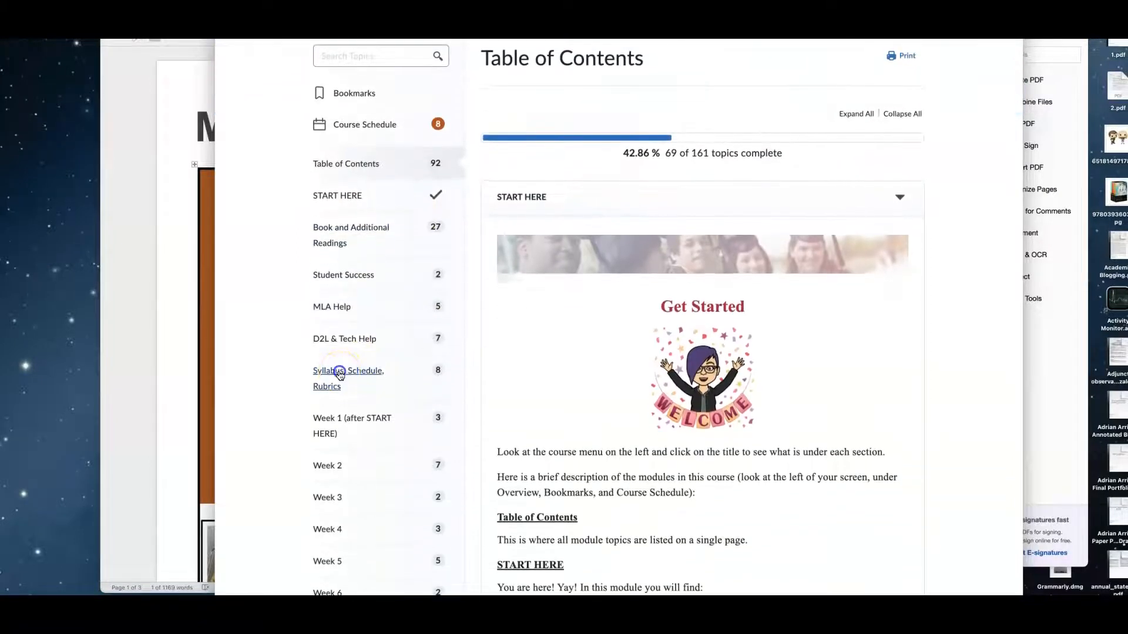
left_click(348, 370)
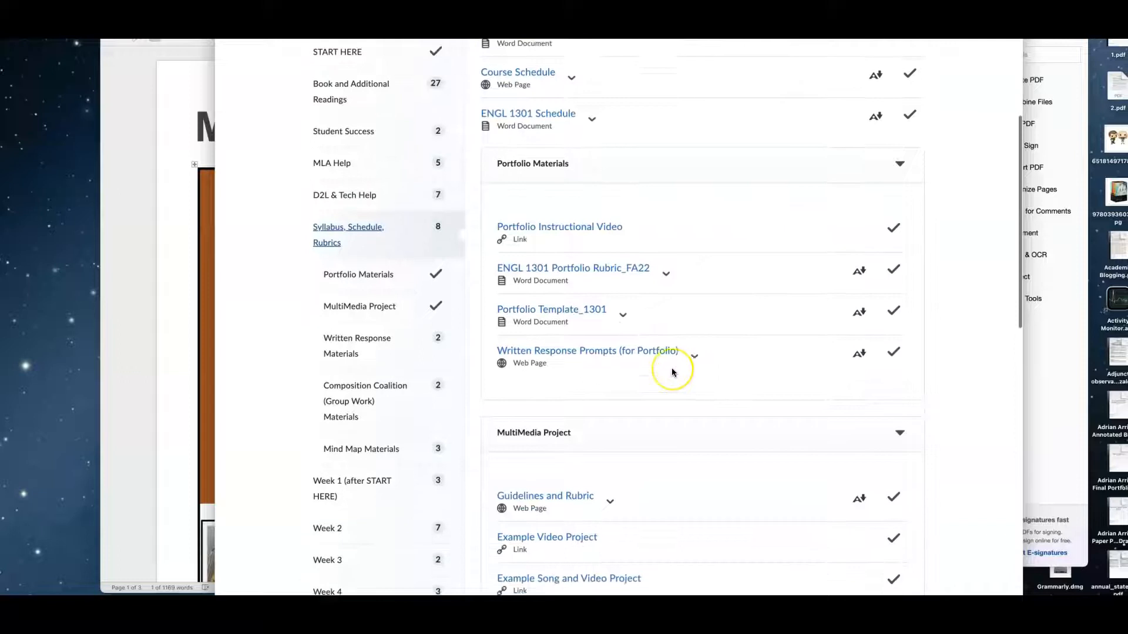
scroll("down", 3)
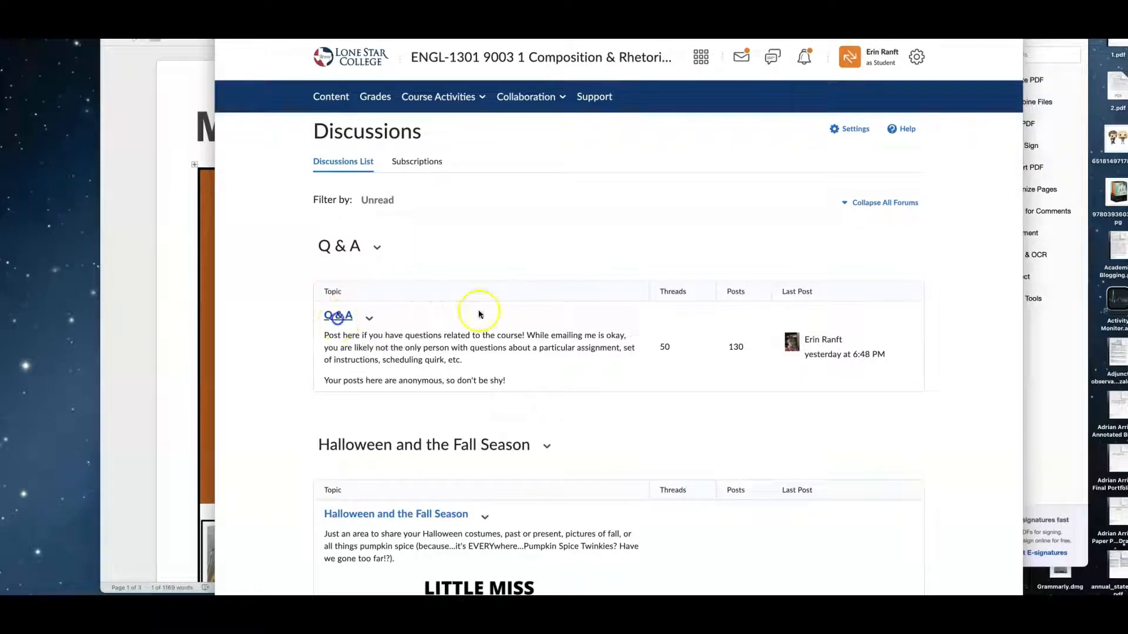
Step: Open the Q & A topic and browse threads like 'Multimedia Plan Pdf.' and 'This week's reading'
left_click(337, 316)
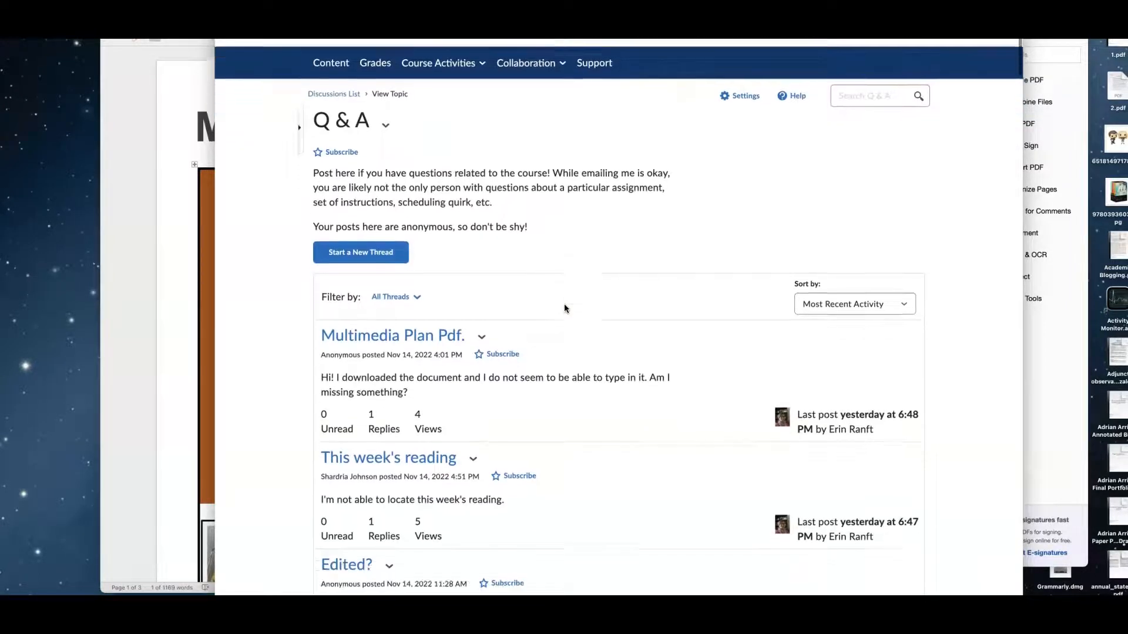
scroll("down", 3)
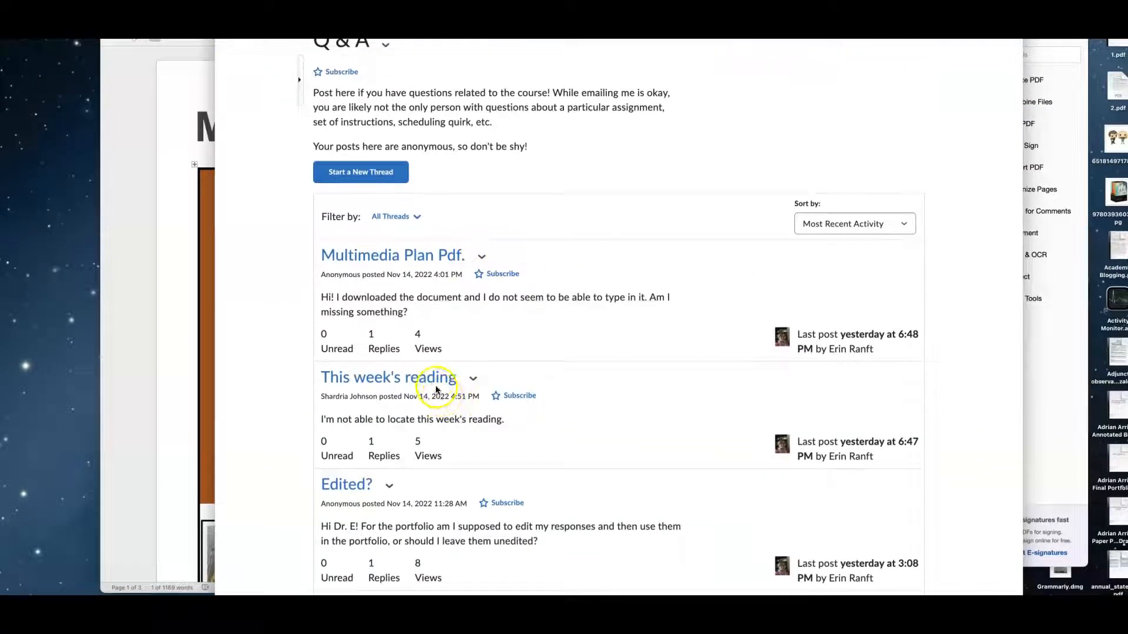
scroll("down", 3)
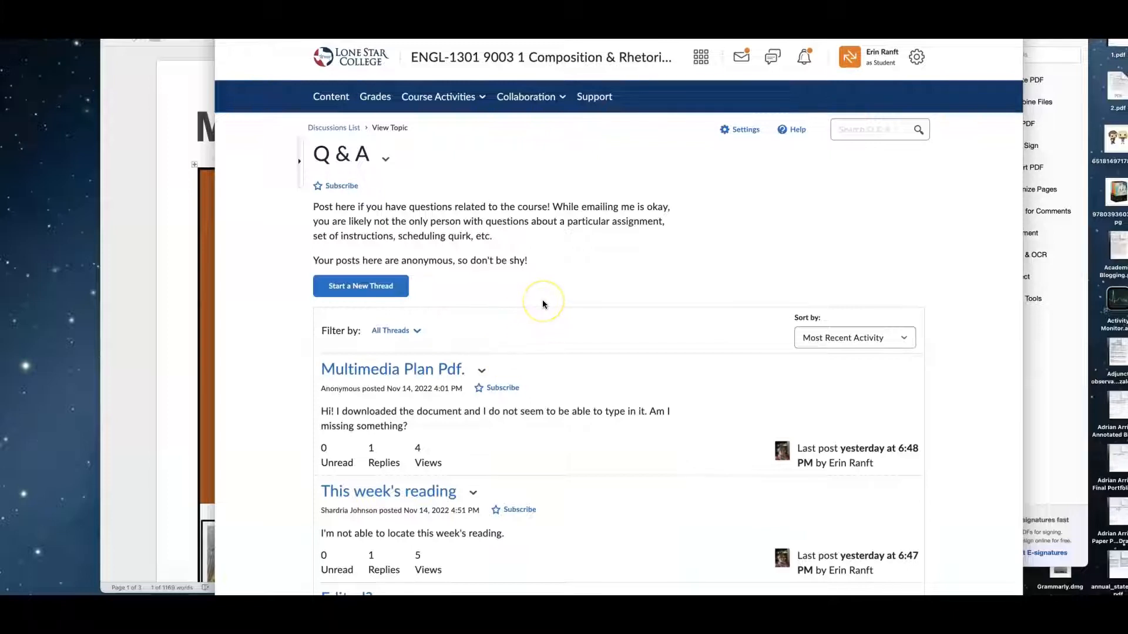
mouse_move(550, 315)
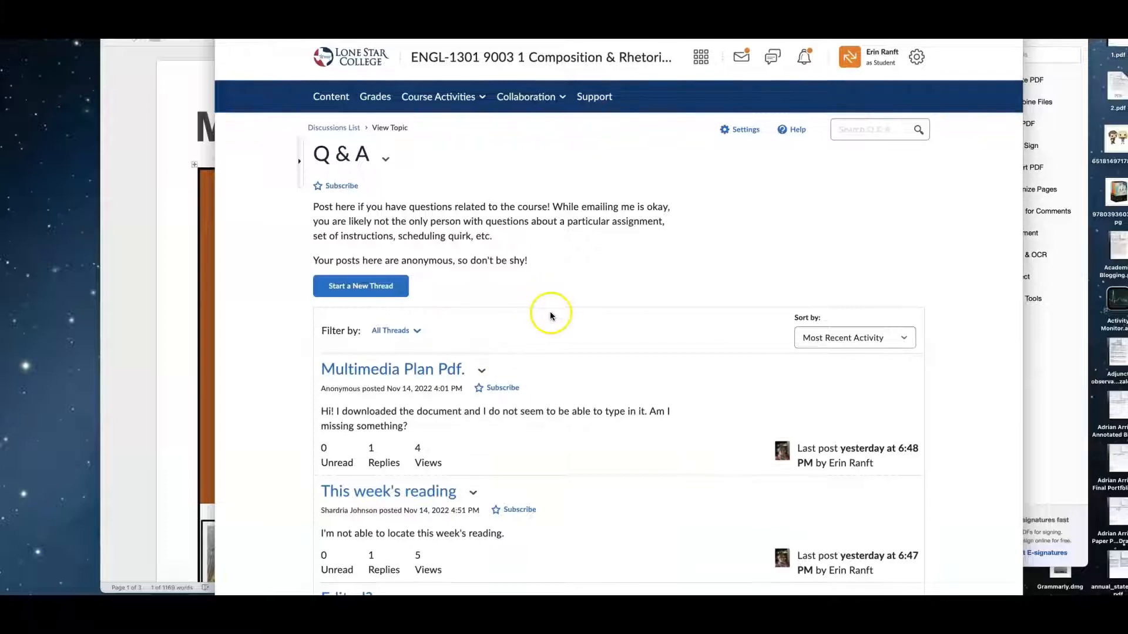